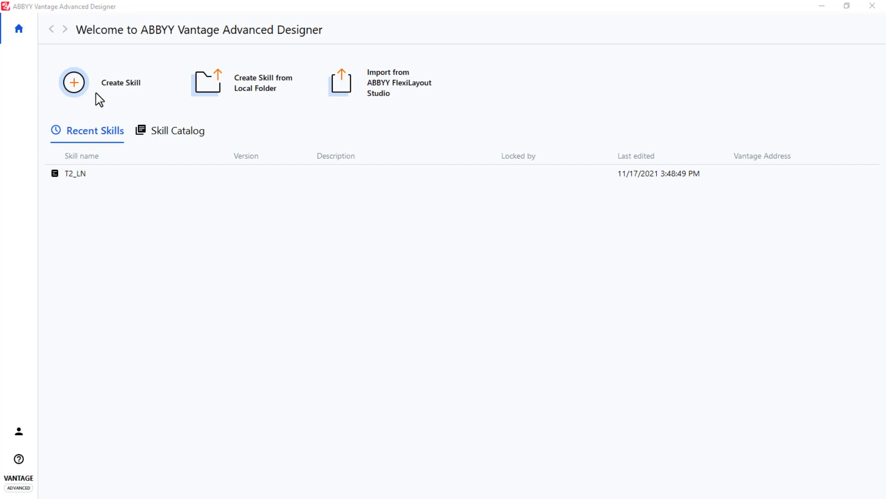
Step: Create a new document skill named 'Advice R P'
{"action": "left_click", "coordinate": [72, 83]}
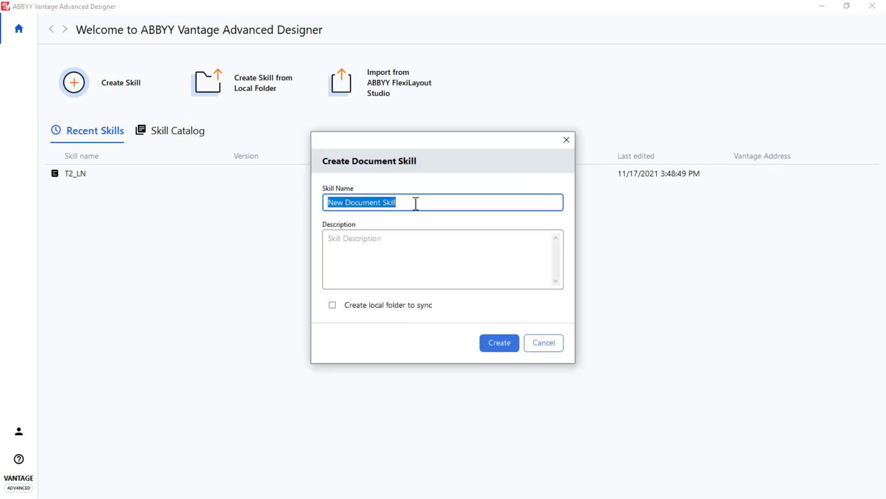
{"action": "type", "text": "Advice R P"}
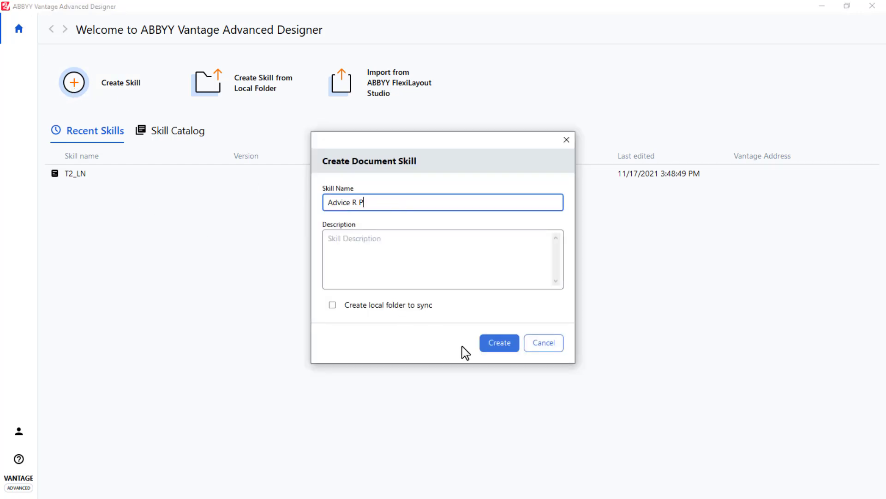
{"action": "left_click", "coordinate": [543, 342]}
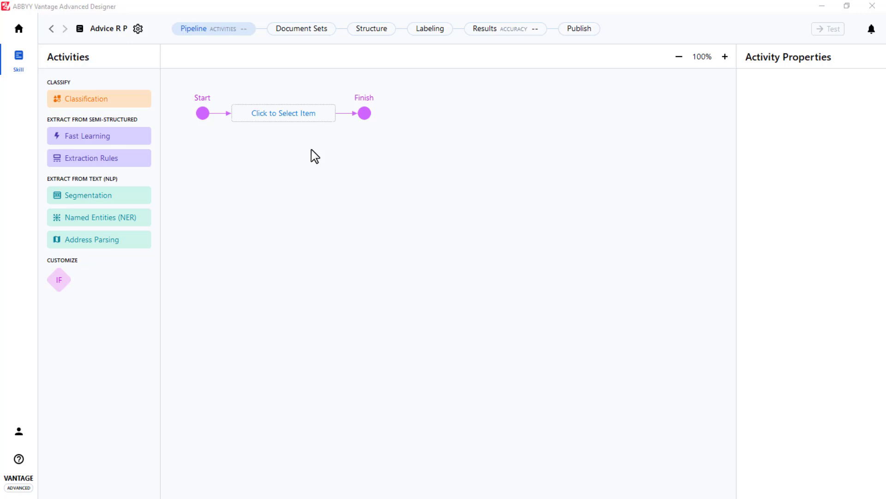
{"action": "mouse_move", "coordinate": [349, 150]}
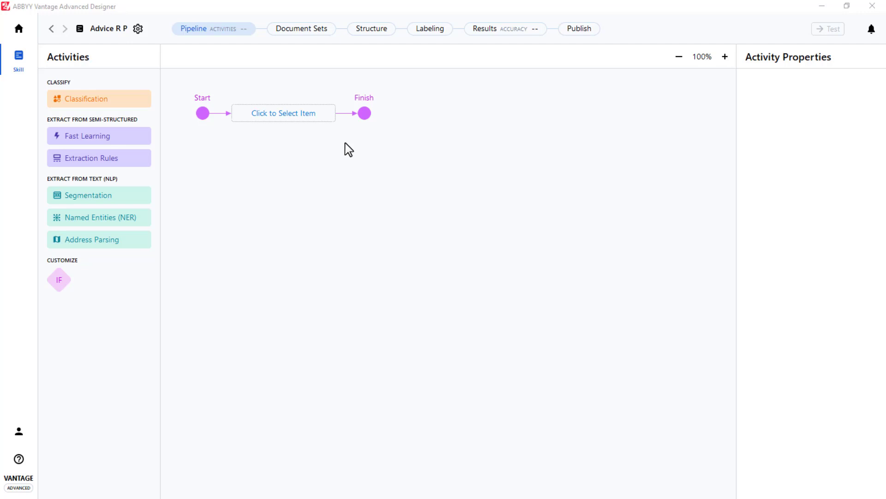
Step: Upload the payment and remittance advice PDFs to Document Sets and preview the payment advice
{"action": "left_click", "coordinate": [301, 29]}
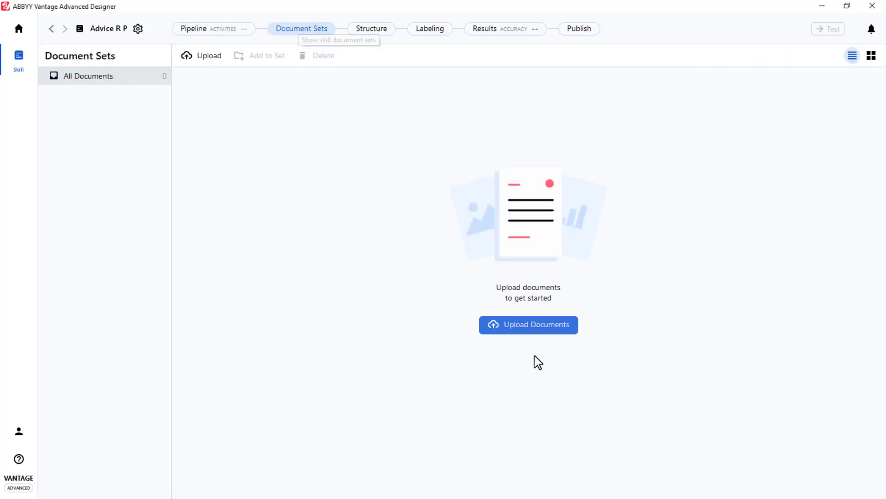
{"action": "left_click", "coordinate": [527, 324]}
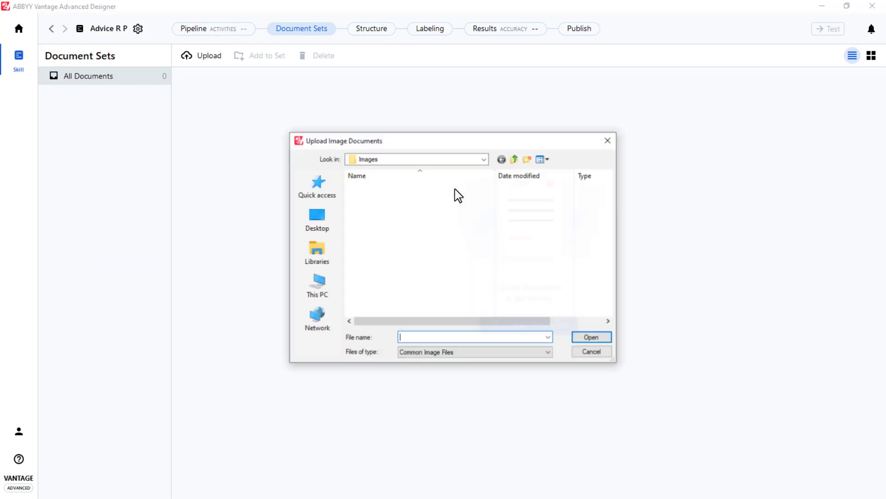
{"action": "left_click", "coordinate": [590, 336]}
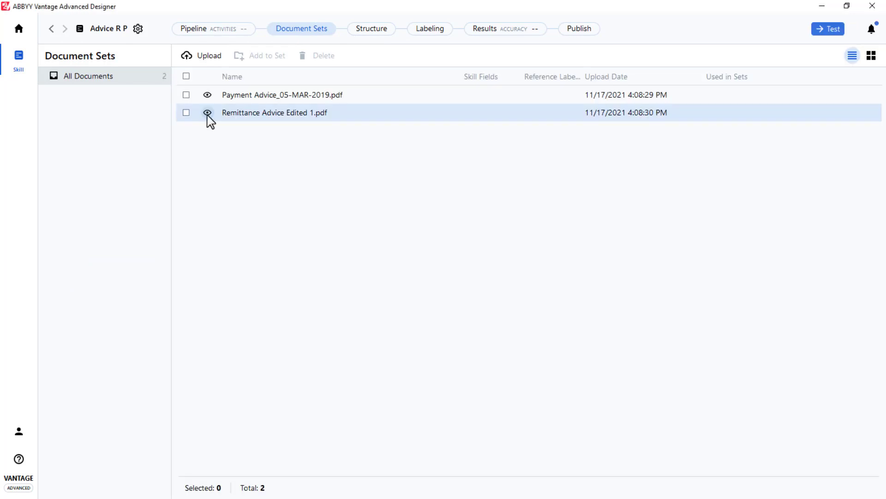
{"action": "left_click", "coordinate": [206, 112]}
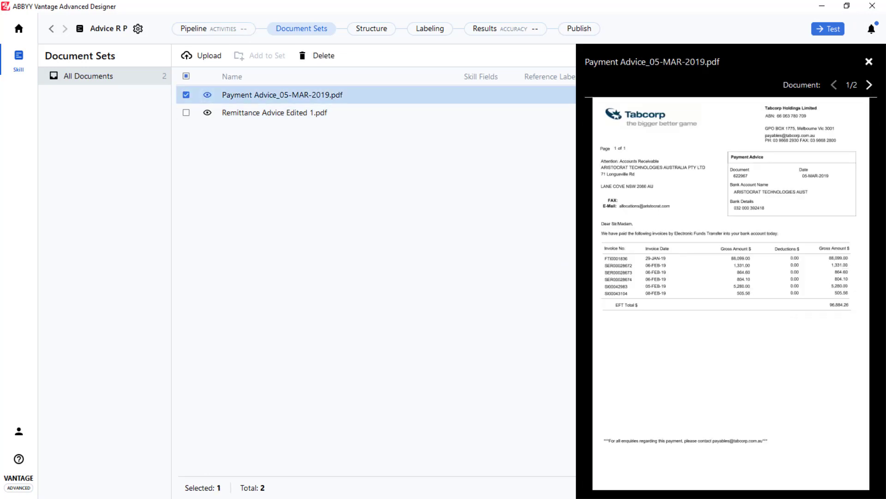
{"action": "mouse_move", "coordinate": [361, 32]}
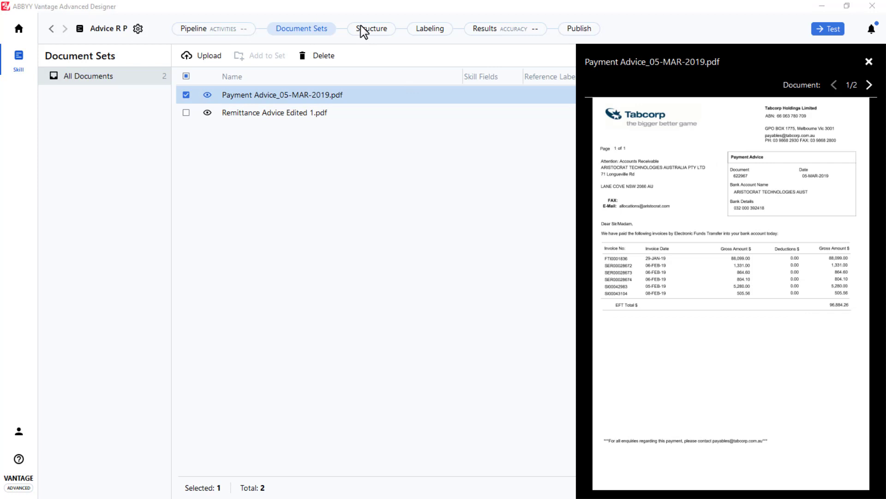
Step: Add a text field named TaxId to the skill structure
{"action": "left_click", "coordinate": [372, 28]}
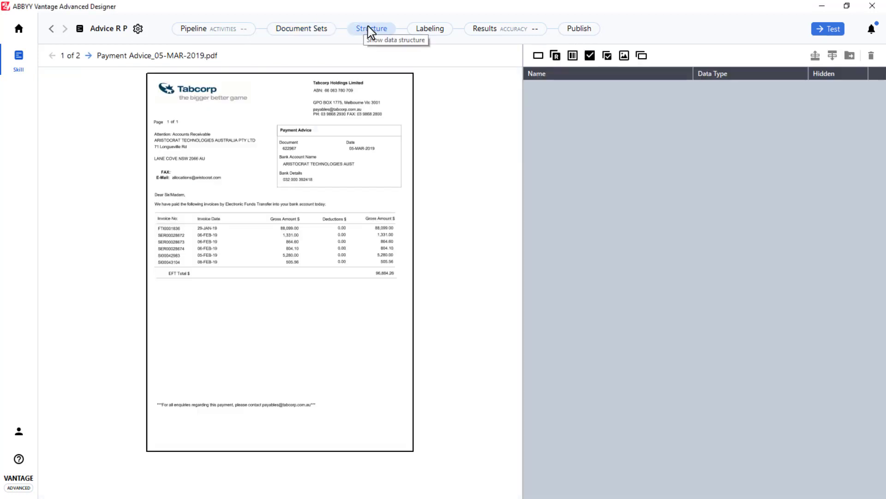
{"action": "left_click", "coordinate": [538, 54]}
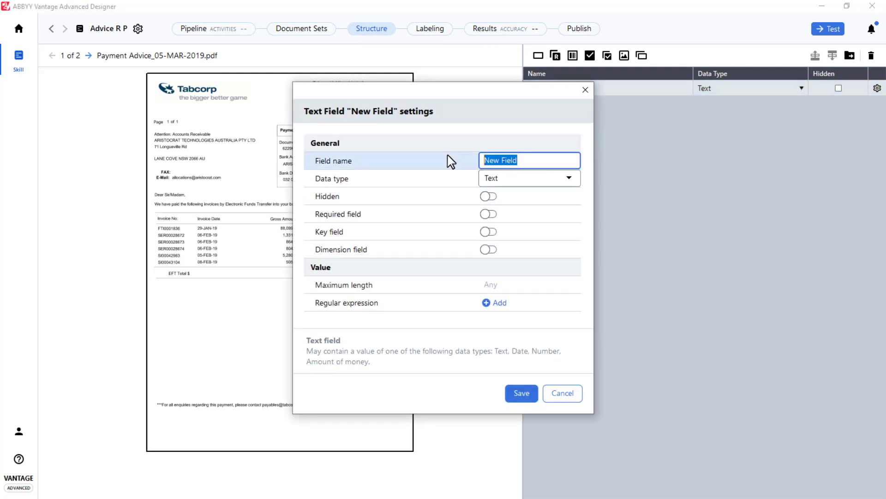
{"action": "left_click", "coordinate": [521, 393]}
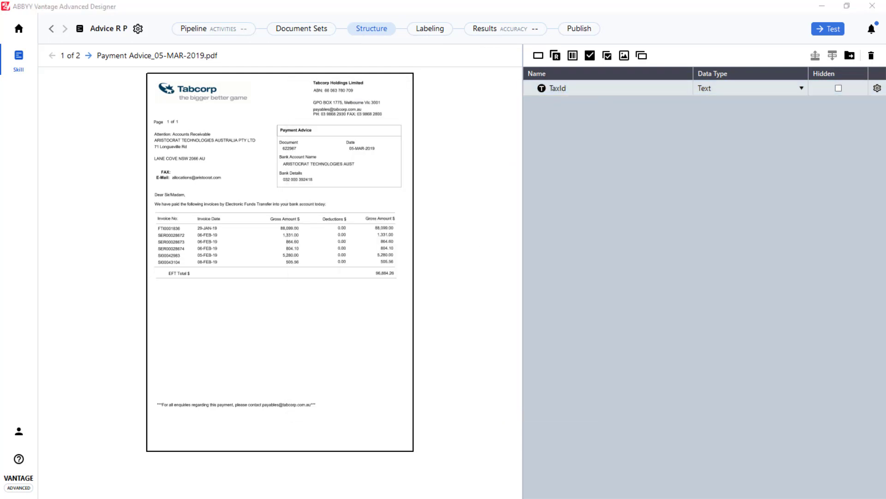
Step: Add a second field named Date with data type Date
{"action": "left_click", "coordinate": [538, 56]}
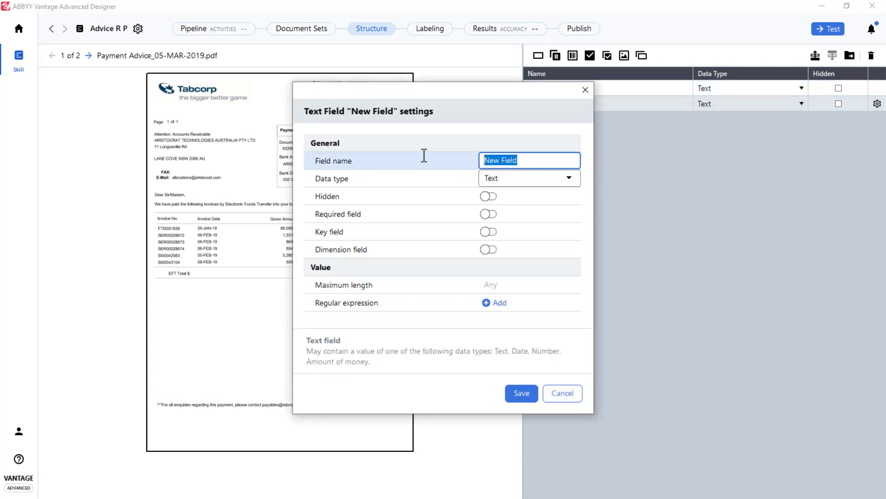
{"action": "type", "text": "Date"}
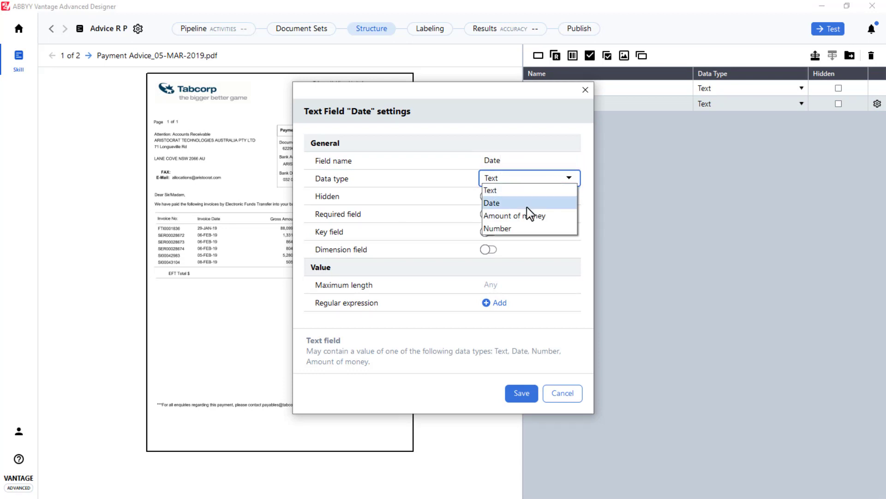
{"action": "left_click", "coordinate": [491, 202]}
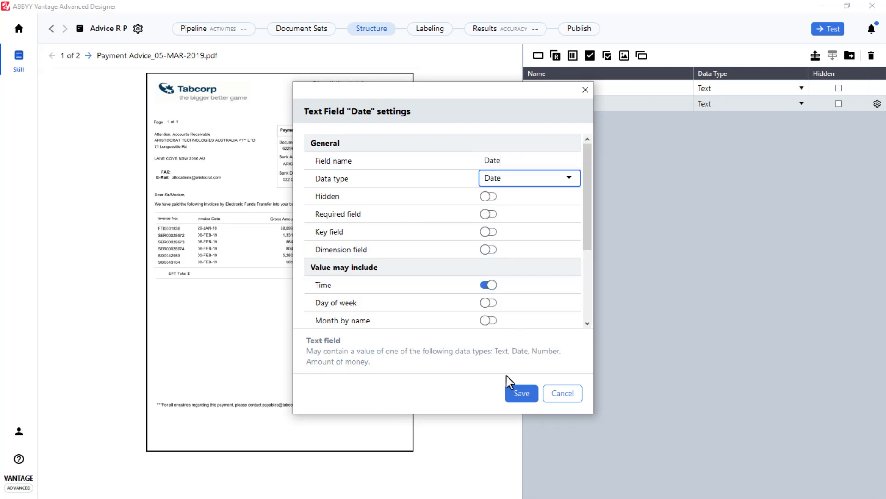
{"action": "left_click", "coordinate": [521, 394]}
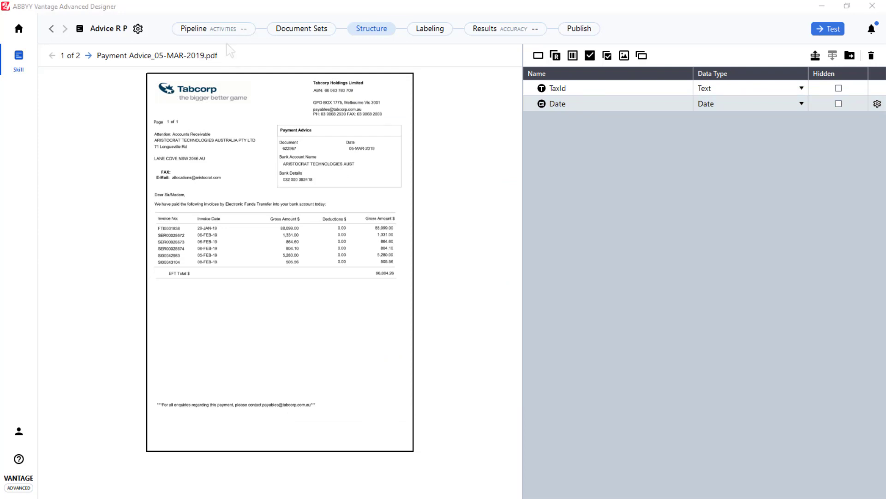
Step: Add an Extraction Rules activity to the pipeline and open its editor
{"action": "left_click", "coordinate": [194, 29]}
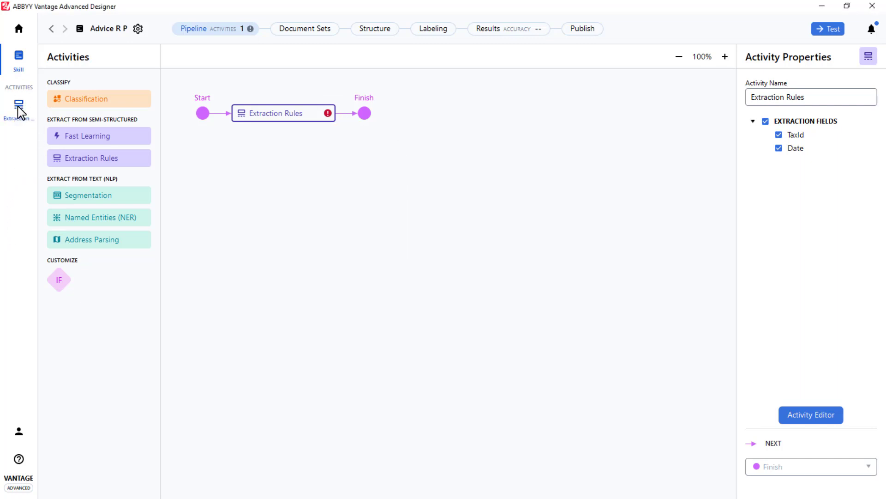
{"action": "left_click", "coordinate": [809, 415]}
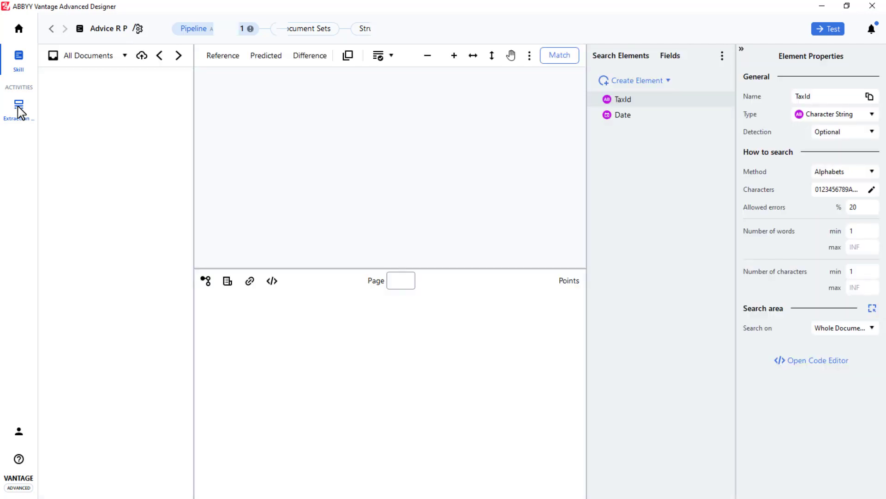
Step: Load the payment advice in the Activity Editor at 100% zoom beside the TaxId and Date elements
{"action": "left_click", "coordinate": [18, 106]}
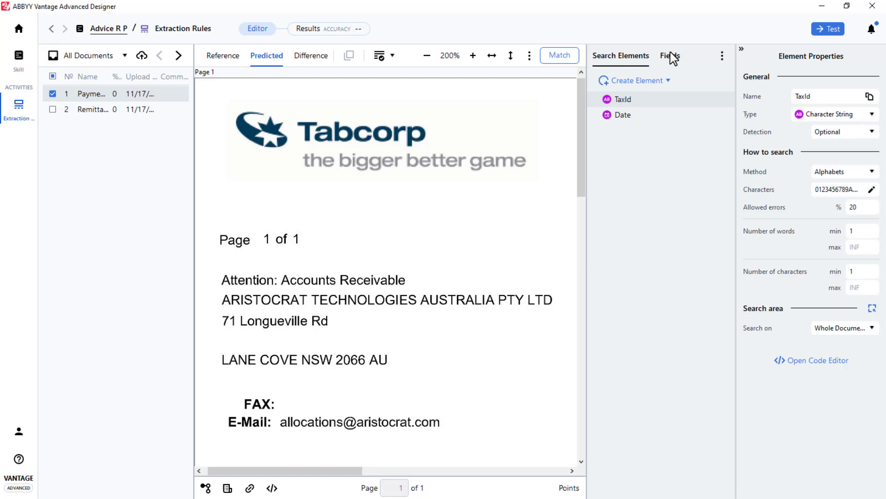
{"action": "left_click", "coordinate": [671, 56]}
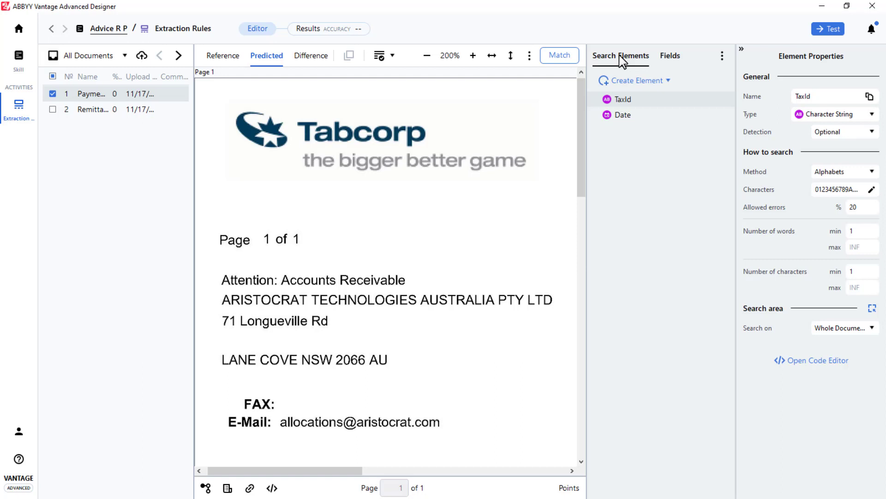
{"action": "mouse_move", "coordinate": [629, 148]}
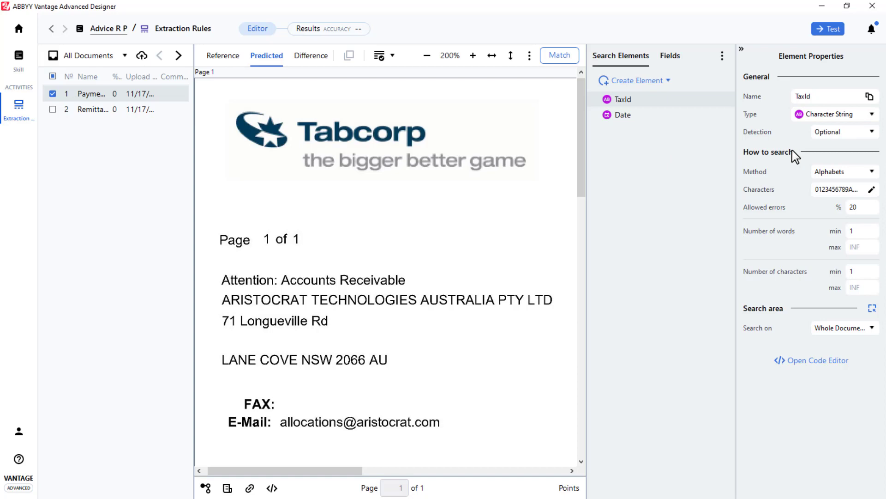
{"action": "left_click", "coordinate": [428, 55]}
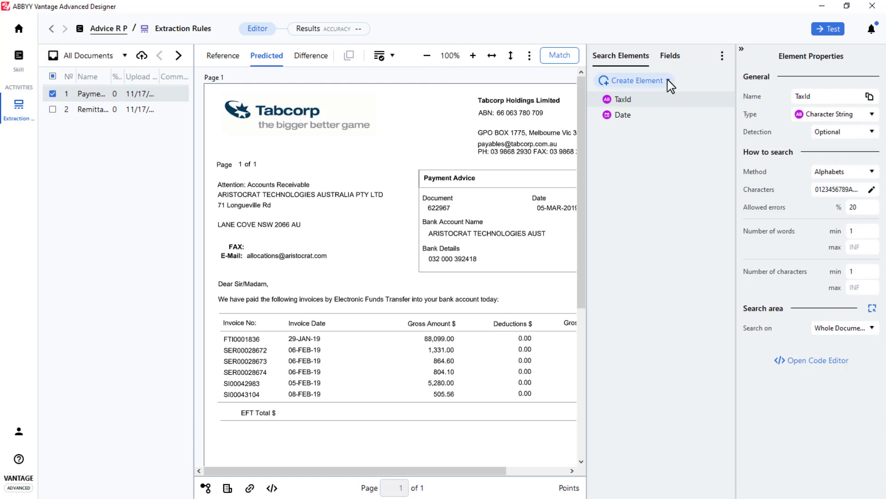
Step: Add a static text element kwTaxId that searches for 'ABN:'
{"action": "left_click", "coordinate": [634, 81]}
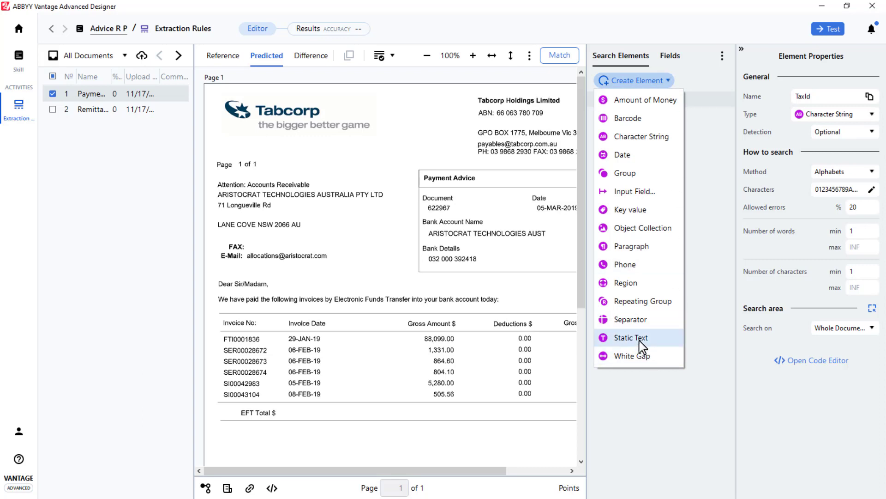
{"action": "left_click", "coordinate": [629, 338]}
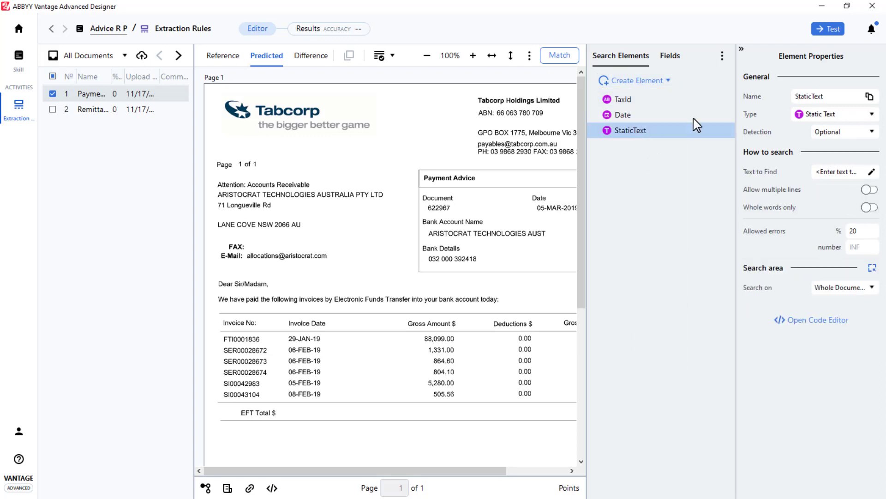
{"action": "left_click", "coordinate": [622, 98]}
{"action": "type", "text": "kwTaxIdxt"}
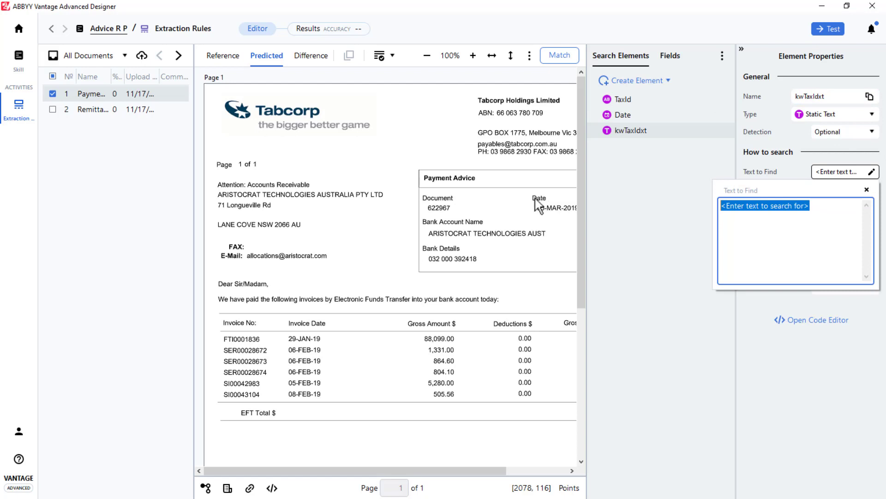
{"action": "type", "text": "ABN:"}
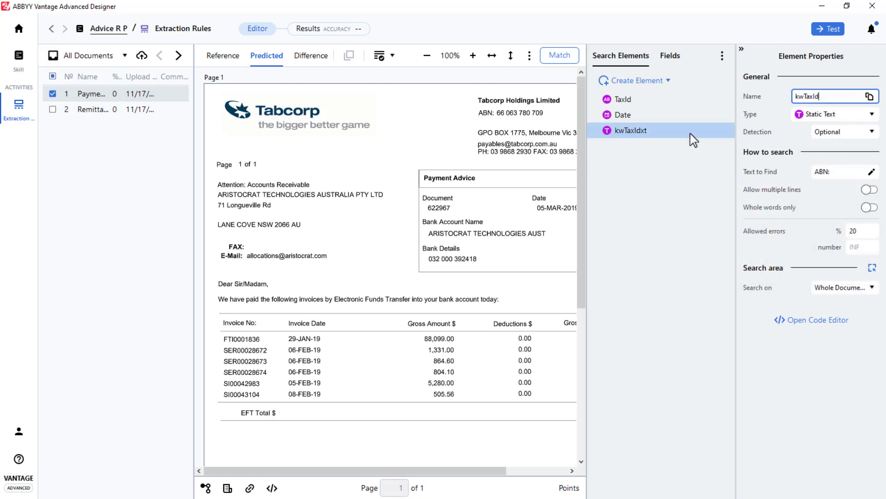
Step: Add a static text element kwPaymentDate that searches for 'Date'
{"action": "left_click", "coordinate": [634, 81]}
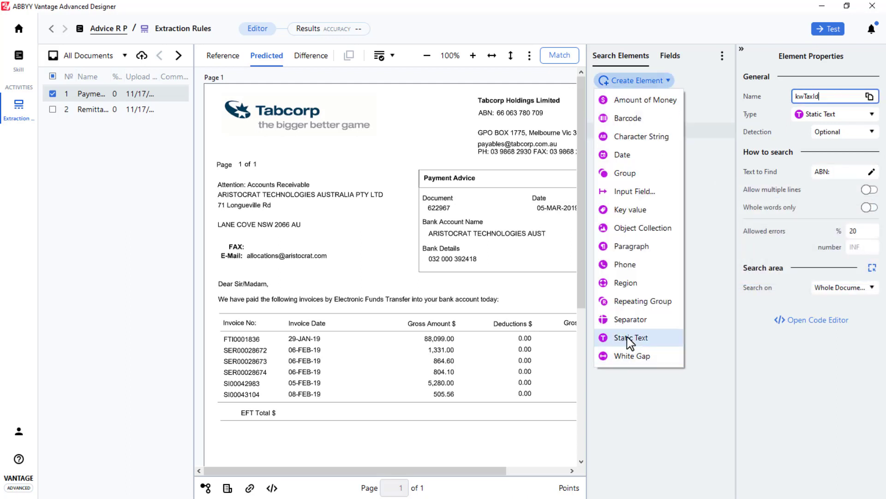
{"action": "left_click", "coordinate": [630, 338]}
{"action": "type", "text": "kwPaymentDate"}
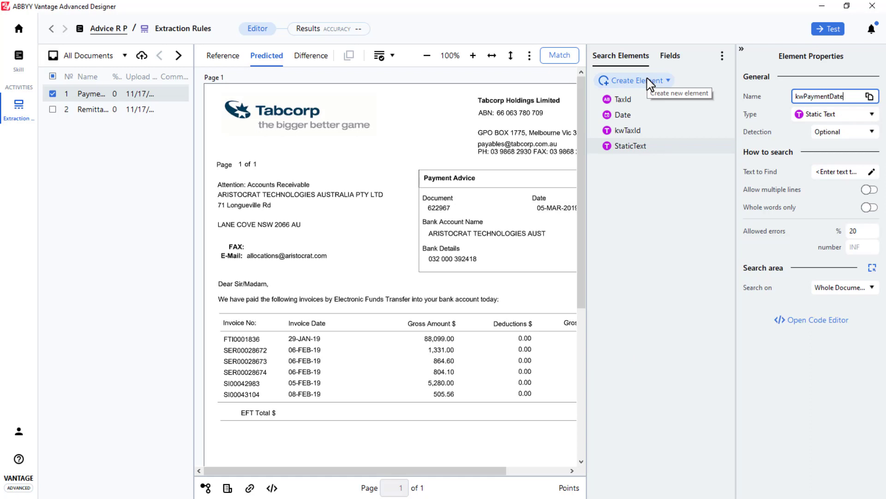
{"action": "left_click", "coordinate": [870, 172]}
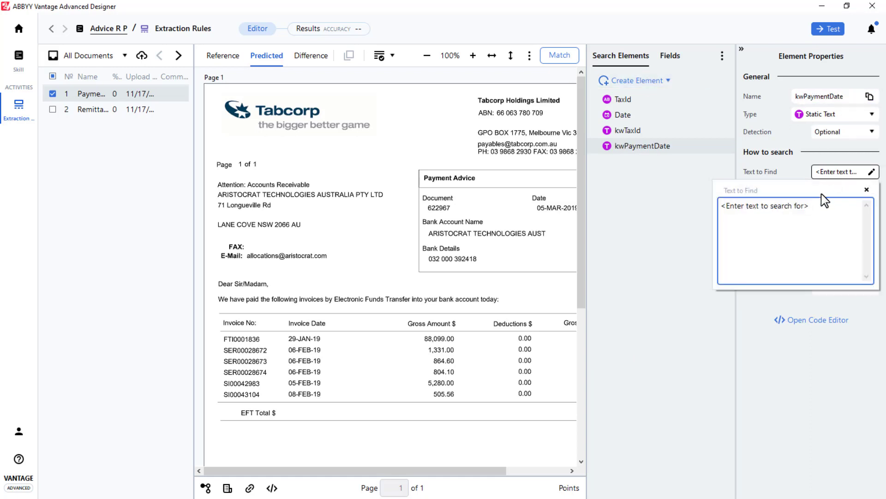
{"action": "type", "text": "Date"}
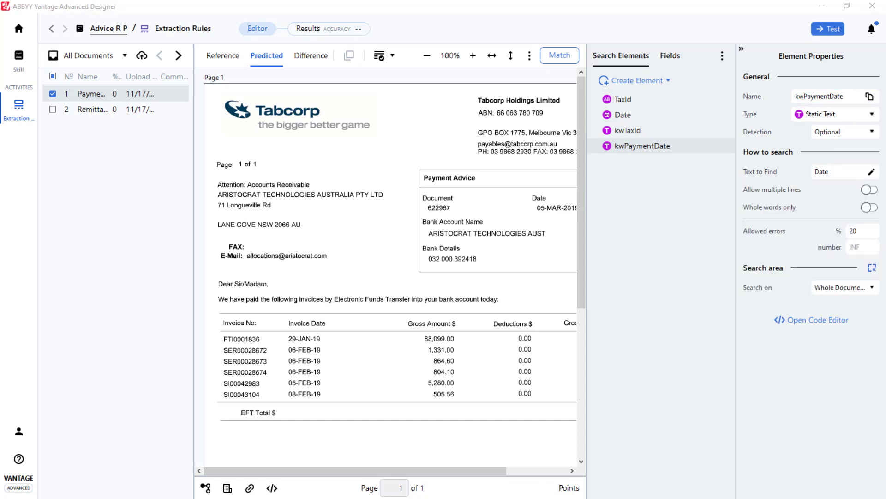
{"action": "mouse_move", "coordinate": [692, 188]}
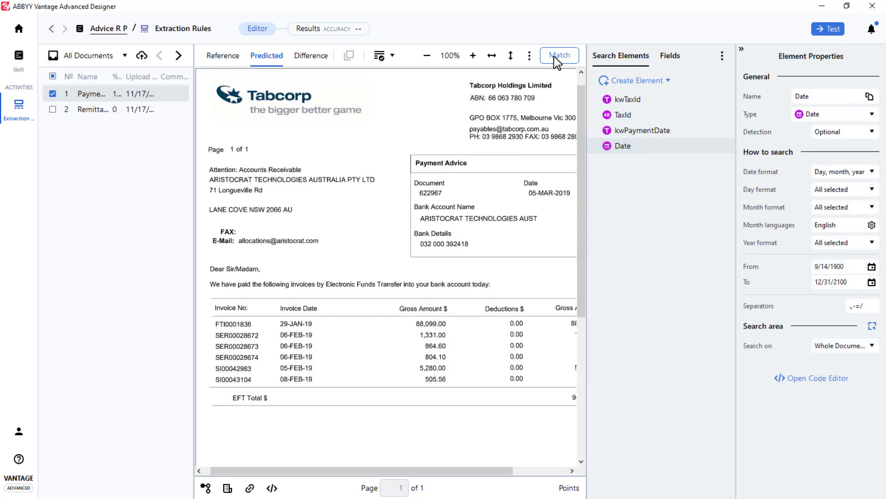
Step: Run matching on the payment advice, revealing TaxId captures '63 Tabcorp'
{"action": "left_click", "coordinate": [557, 55]}
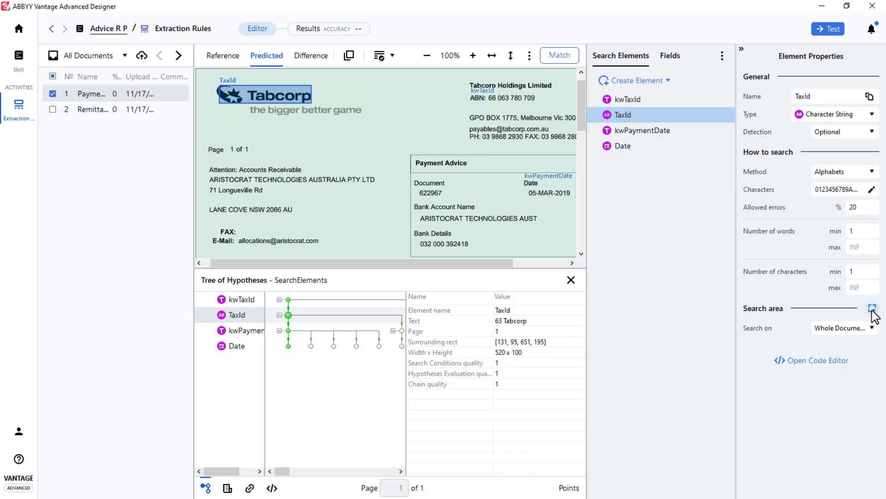
Step: Give TaxId a custom search area relative to kwTaxId around the ABN number
{"action": "left_click", "coordinate": [873, 311]}
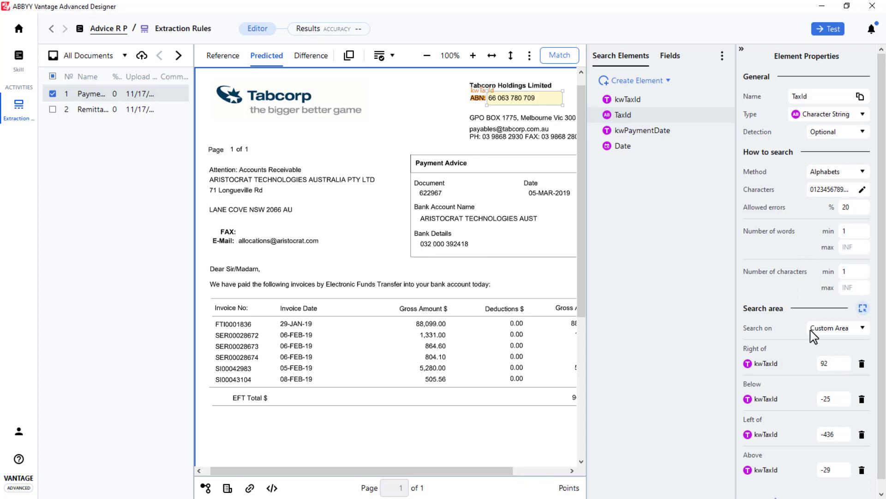
{"action": "mouse_move", "coordinate": [822, 416]}
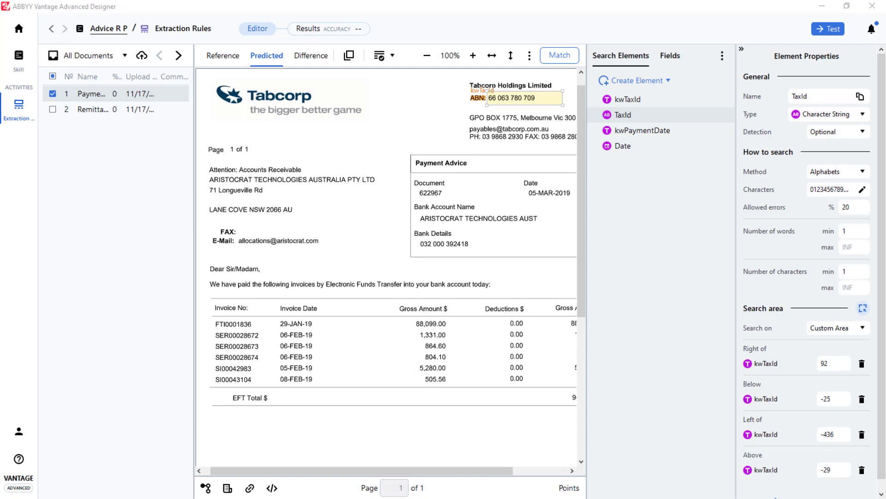
{"action": "left_click", "coordinate": [621, 146]}
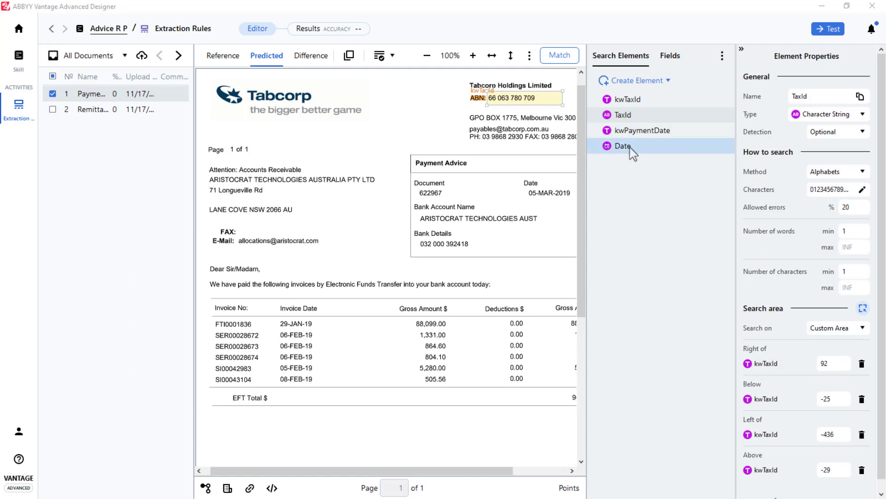
Step: Give the Date element a custom search area below kwPaymentDate covering 05-MAR-2019
{"action": "left_click", "coordinate": [623, 146]}
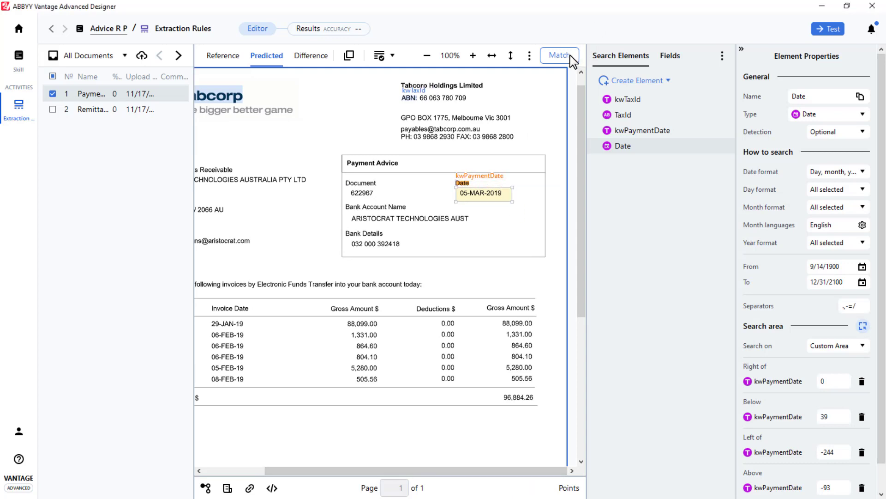
Step: Rerun matching and inspect the kwTaxId, Date and kwPaymentDate hypotheses
{"action": "left_click", "coordinate": [558, 56]}
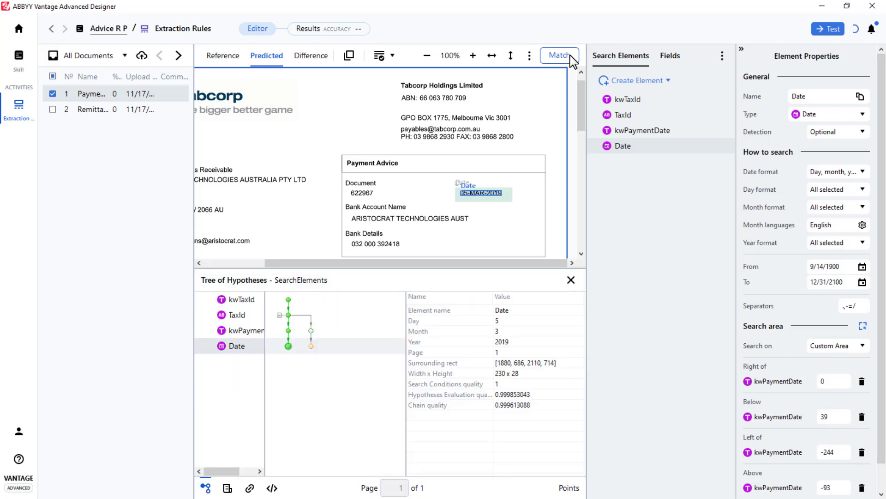
{"action": "left_click", "coordinate": [559, 55]}
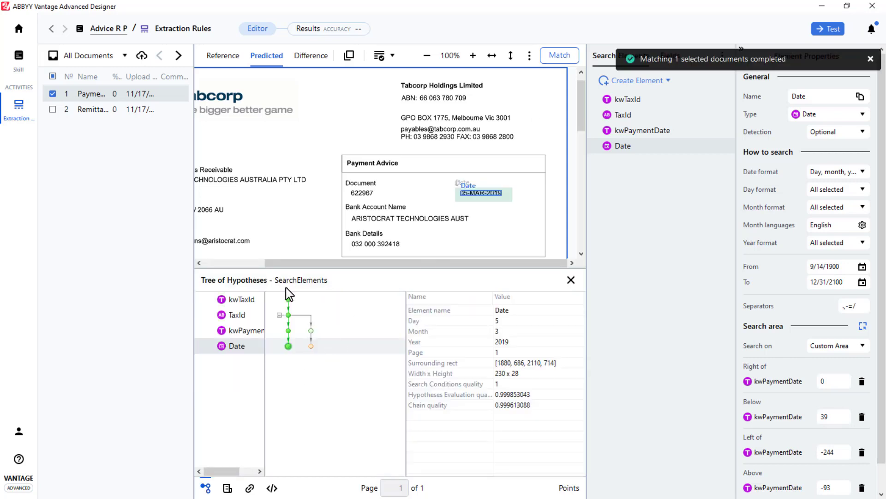
{"action": "mouse_move", "coordinate": [288, 299]}
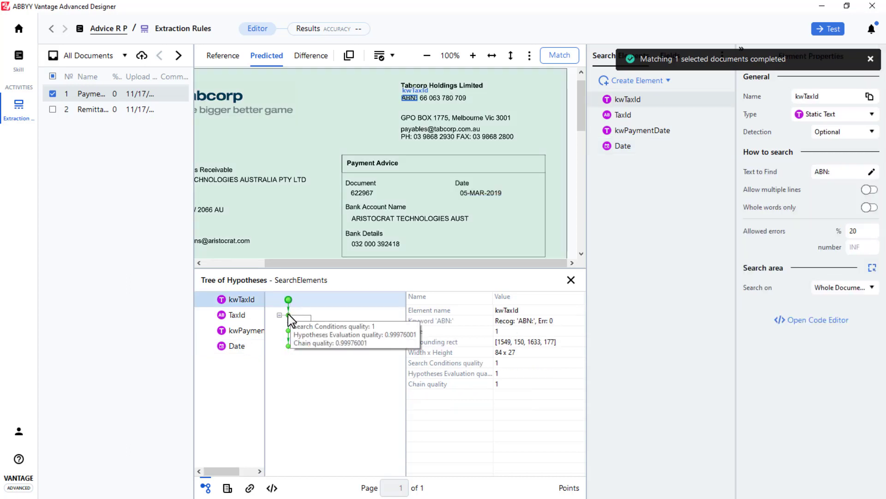
{"action": "left_click", "coordinate": [237, 315]}
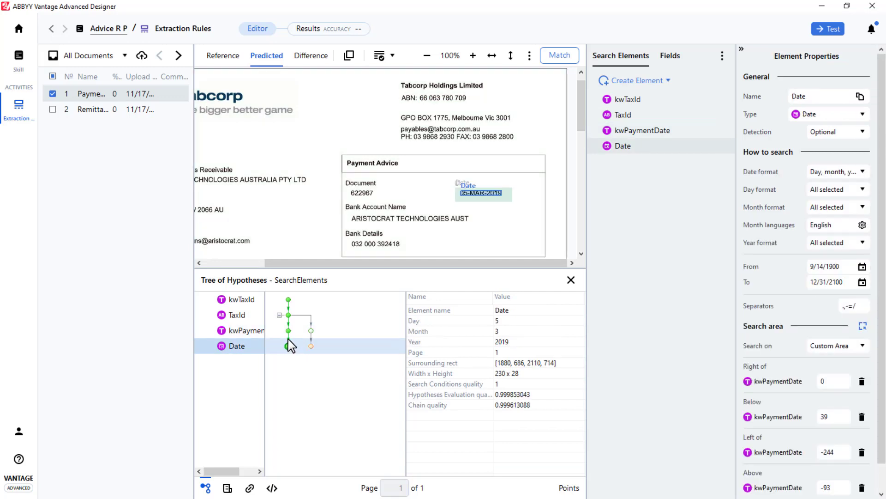
{"action": "left_click", "coordinate": [243, 331]}
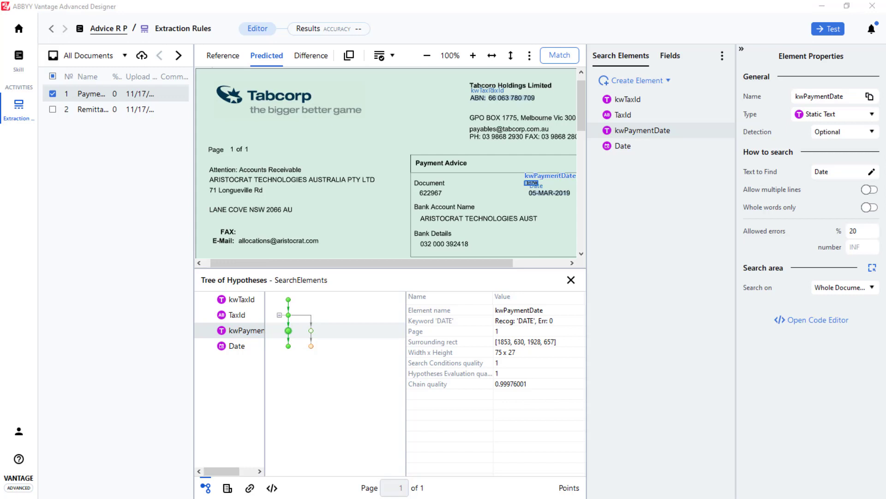
{"action": "mouse_move", "coordinate": [293, 338]}
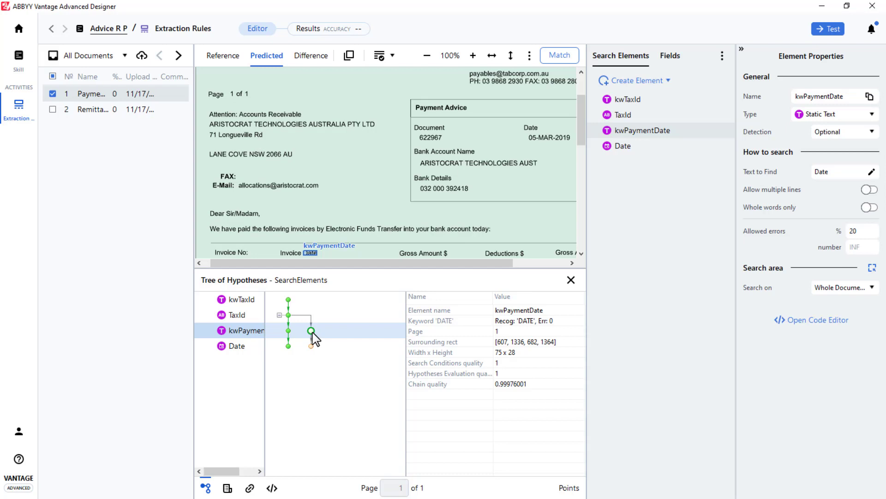
{"action": "mouse_move", "coordinate": [312, 336]}
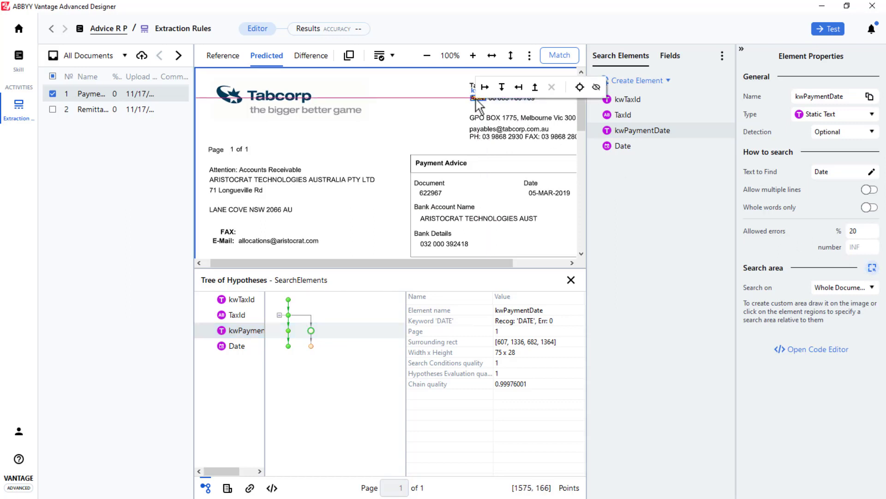
{"action": "mouse_move", "coordinate": [578, 87]}
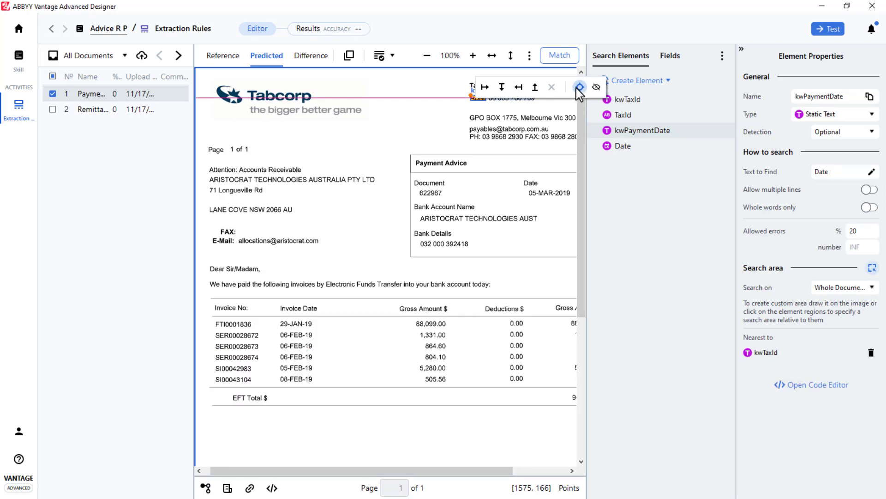
Step: Set kwPaymentDate to the Date label nearest kwTaxId and rematch to a single chain
{"action": "left_click", "coordinate": [578, 86]}
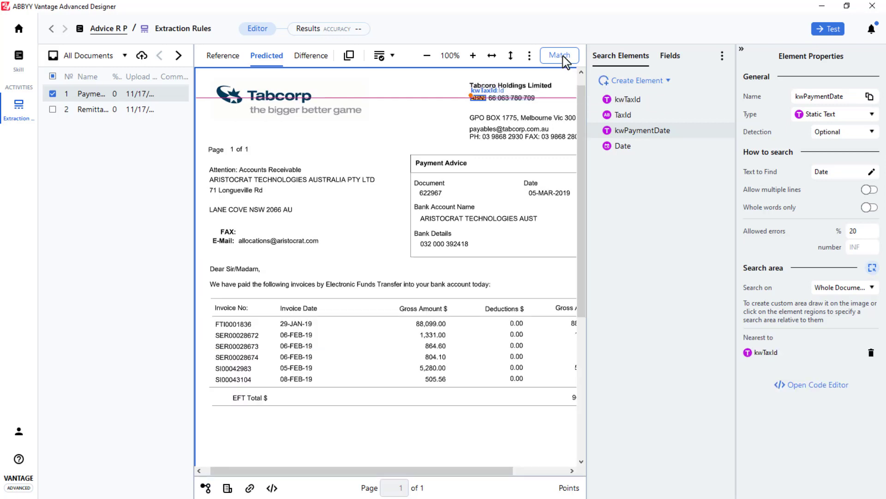
{"action": "left_click", "coordinate": [559, 55]}
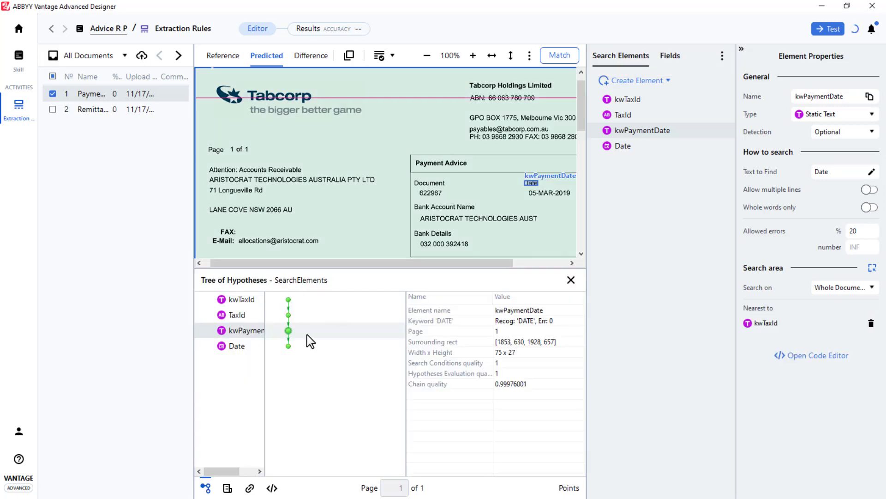
{"action": "left_click", "coordinate": [558, 54]}
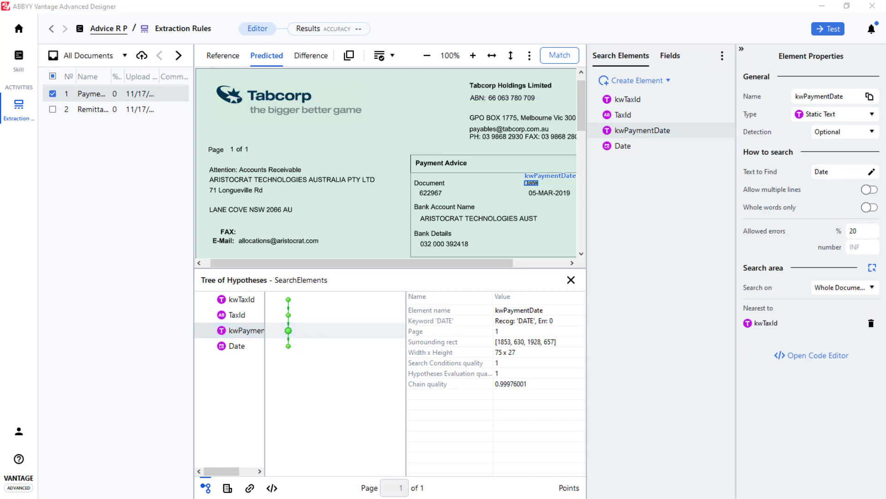
Step: Match the remittance advice and select kwTaxId to change its keyword
{"action": "left_click", "coordinate": [91, 109]}
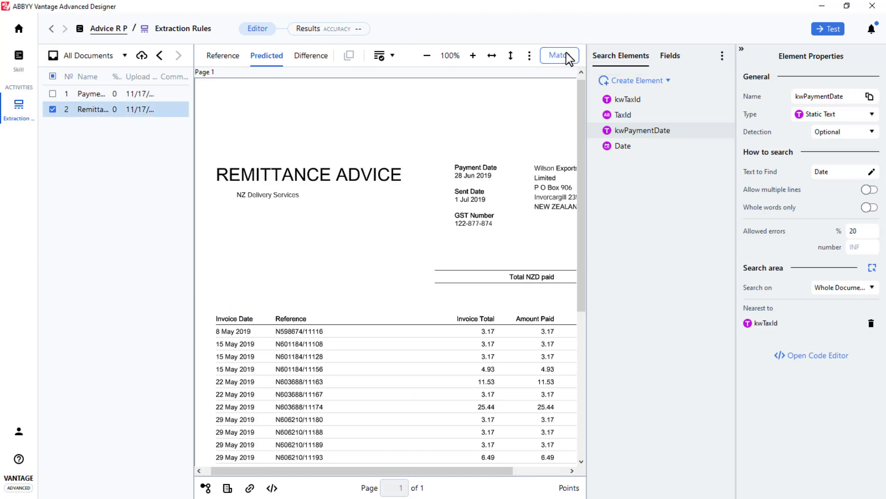
{"action": "left_click", "coordinate": [559, 56]}
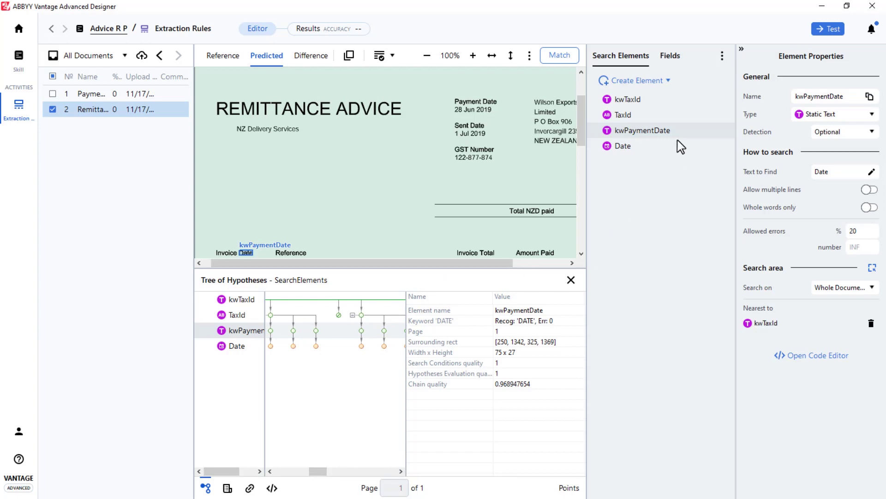
{"action": "left_click", "coordinate": [627, 99]}
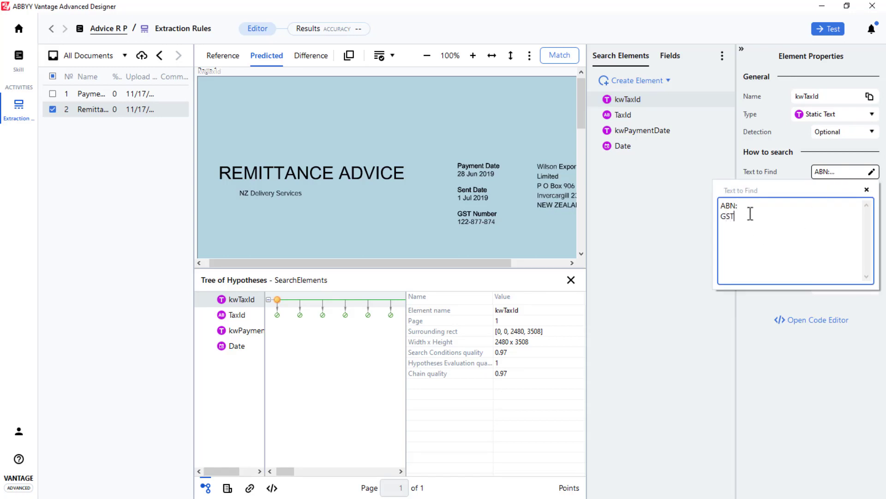
Step: Add 'GST Number' to kwTaxId's Text to Find and check it matched 'GST Number'
{"action": "type", "text": "Number"}
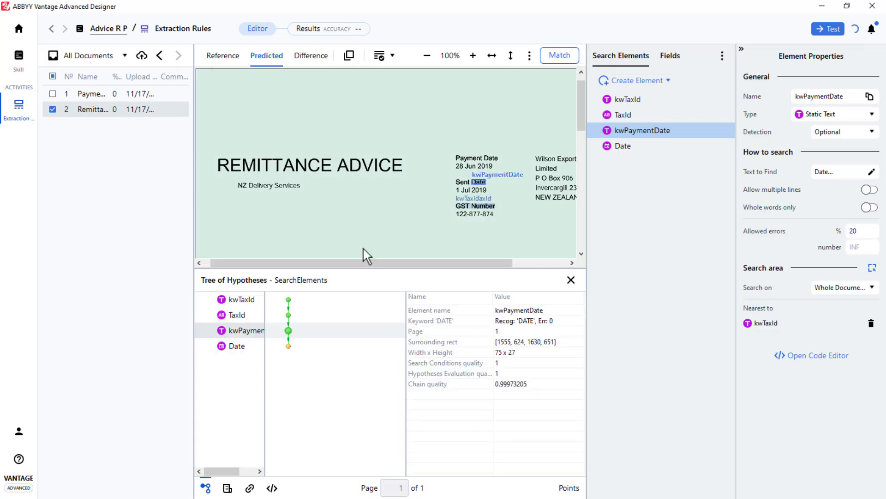
{"action": "left_click", "coordinate": [237, 299]}
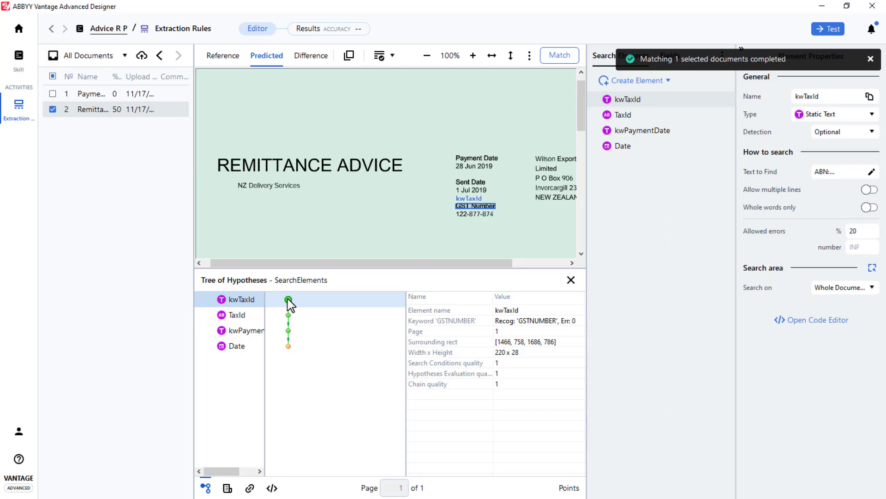
{"action": "left_click", "coordinate": [236, 315]}
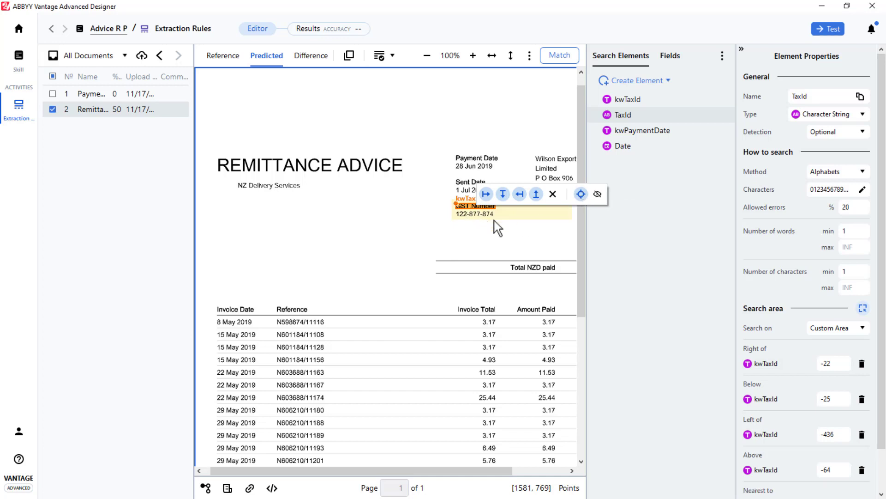
{"action": "mouse_move", "coordinate": [526, 222]}
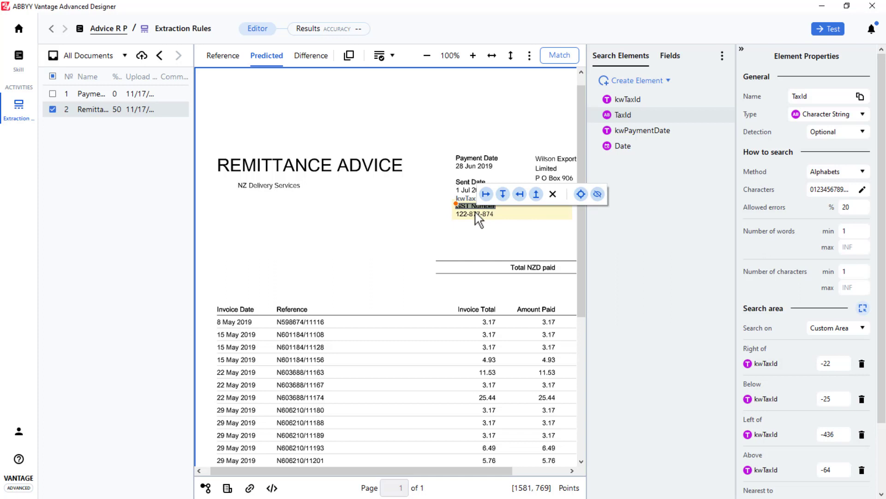
{"action": "mouse_move", "coordinate": [471, 223]}
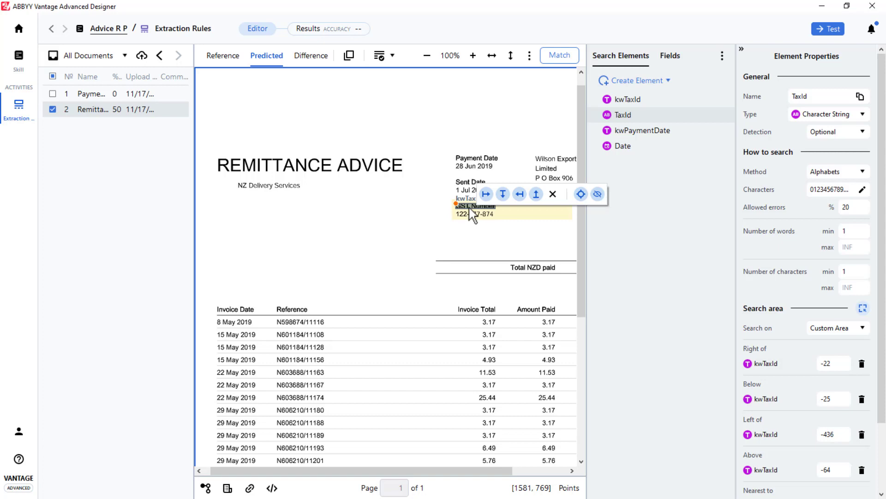
Step: Select kwPaymentDate in the Tree of Hypotheses to see where it was found
{"action": "left_click", "coordinate": [643, 131]}
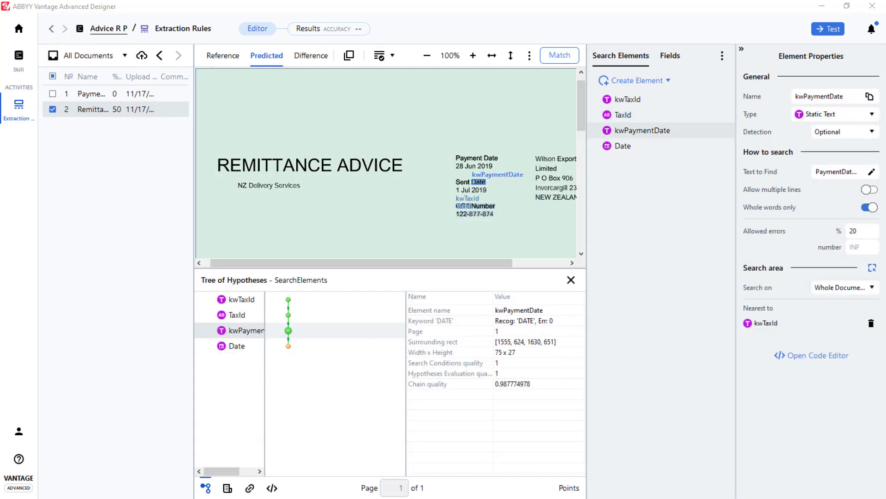
{"action": "mouse_move", "coordinate": [288, 319]}
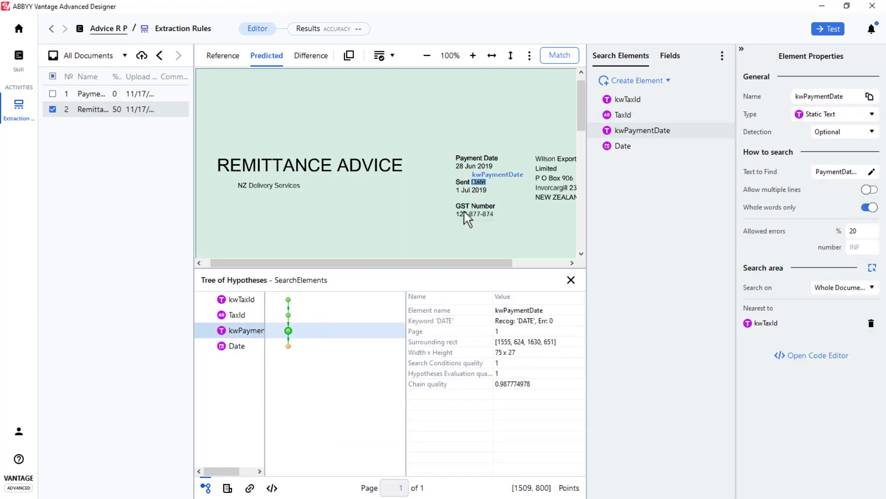
Step: Add a static-text element kwSentDate with Text to Find 'SentDate'
{"action": "left_click", "coordinate": [634, 80]}
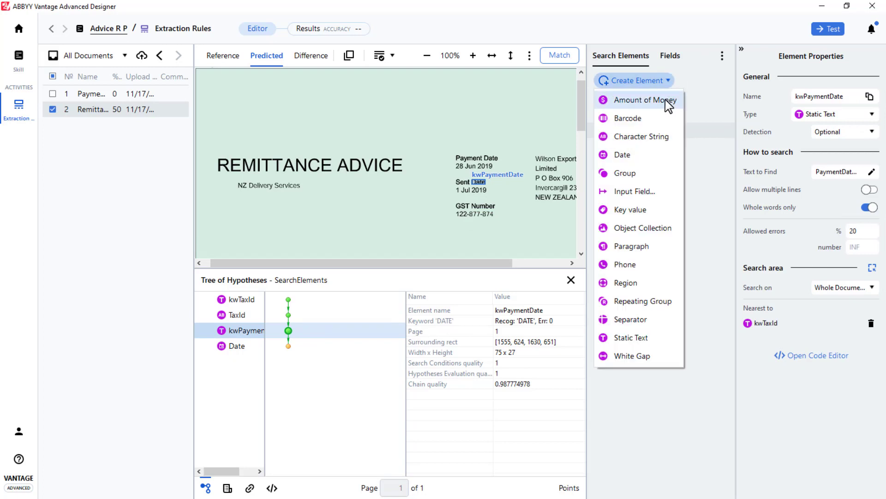
{"action": "left_click", "coordinate": [630, 338]}
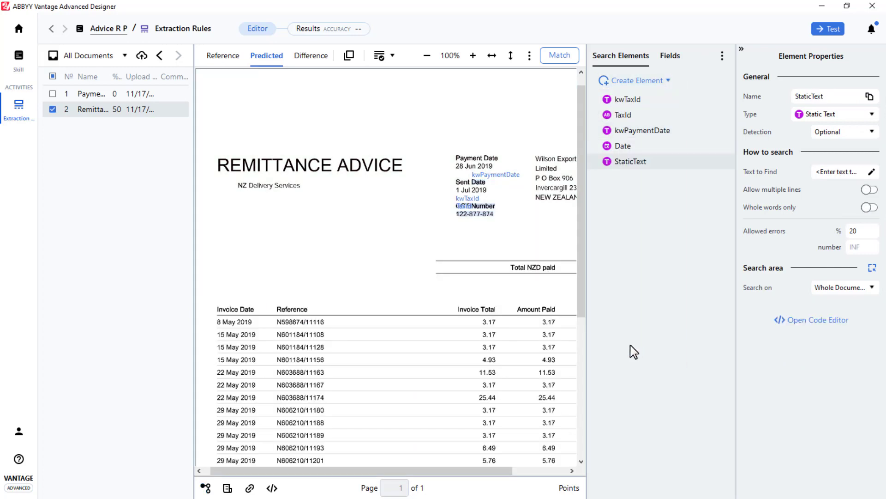
{"action": "mouse_move", "coordinate": [844, 86]}
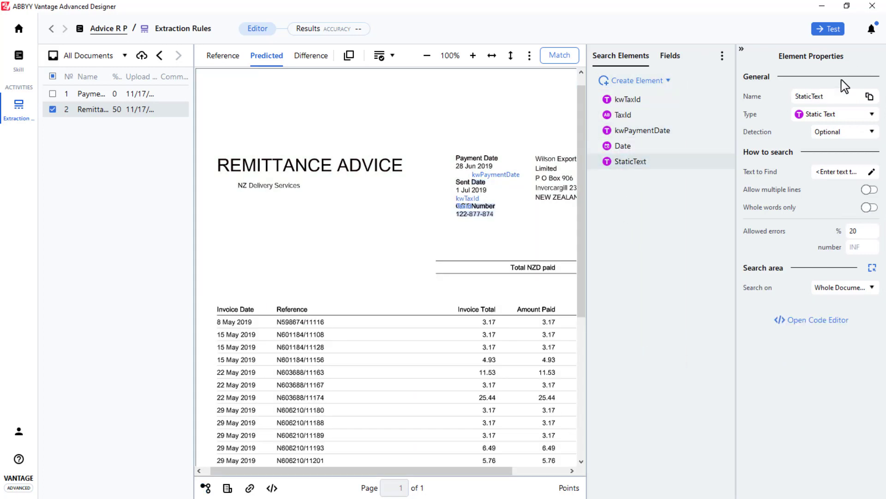
{"action": "left_click", "coordinate": [642, 130]}
{"action": "type", "text": "kw"}
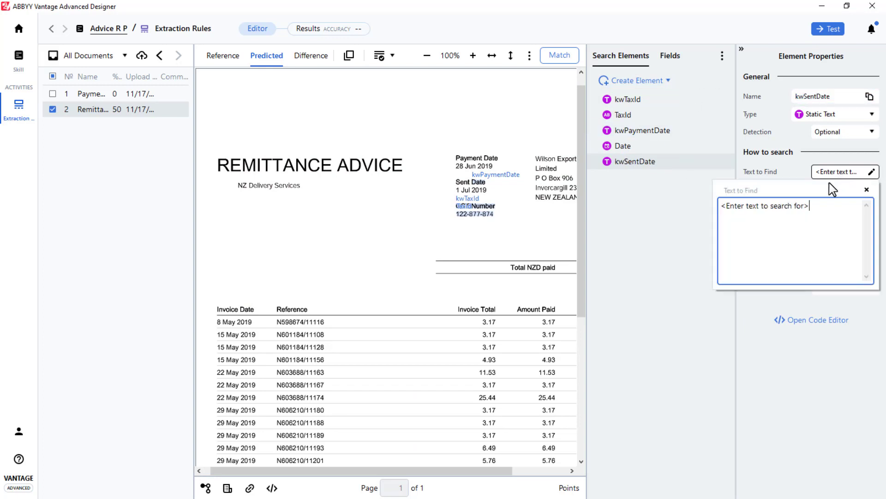
{"action": "type", "text": "SentDate"}
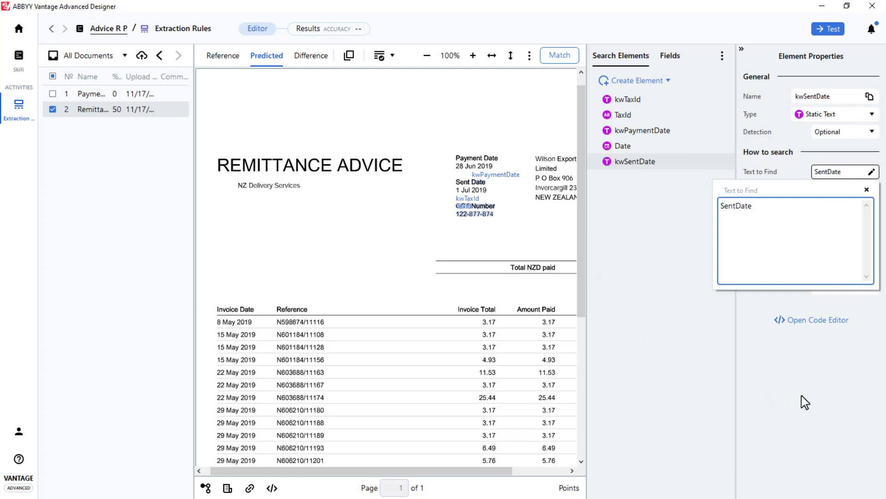
{"action": "left_click", "coordinate": [634, 162]}
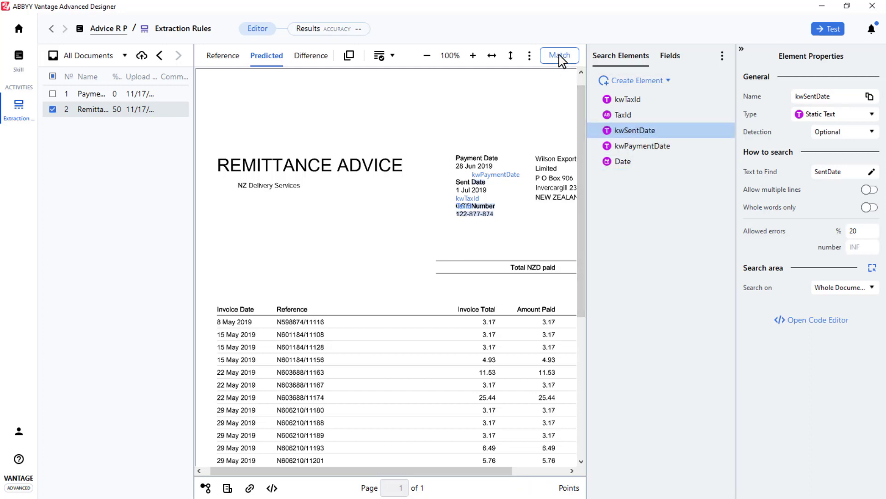
Step: Rematch the remittance advice, confirm kwSentDate lands on 'Sent Date', and return to kwPaymentDate
{"action": "left_click", "coordinate": [559, 56]}
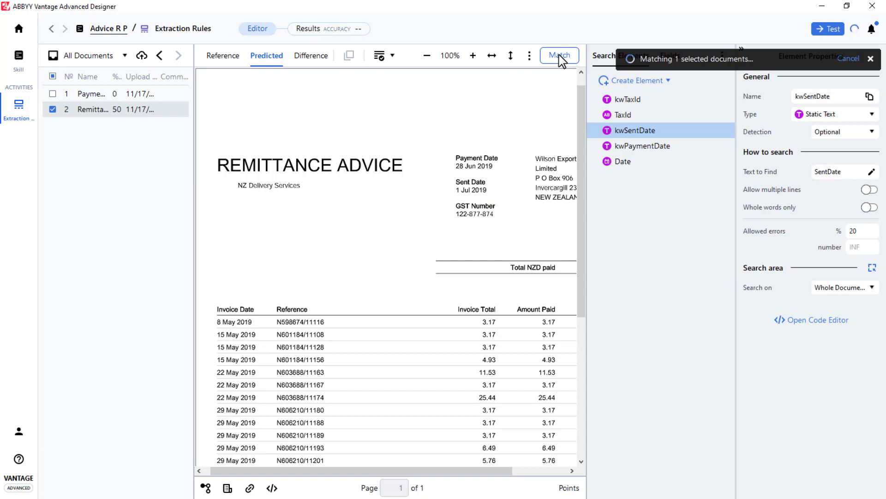
{"action": "left_click", "coordinate": [559, 56]}
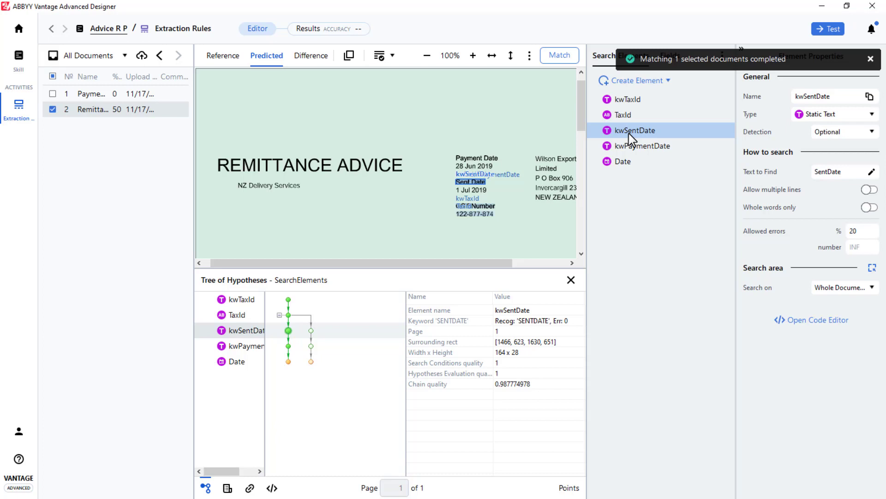
{"action": "left_click", "coordinate": [642, 145]}
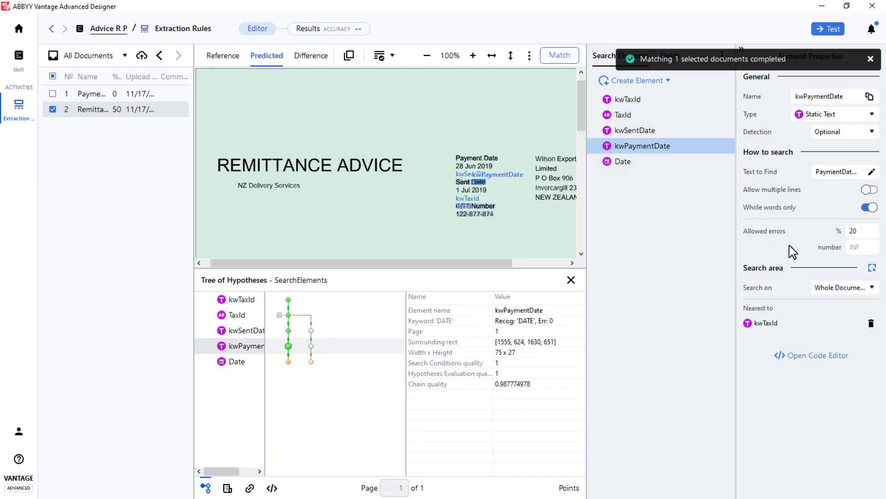
{"action": "mouse_move", "coordinate": [873, 268]}
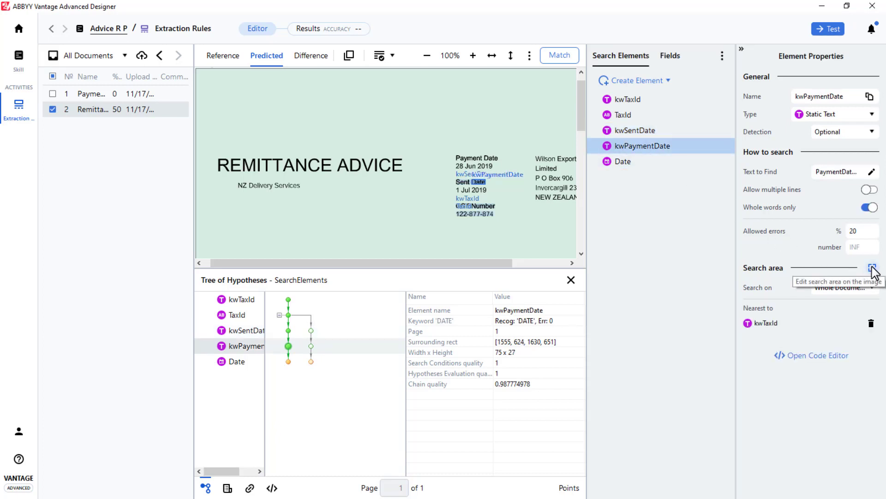
Step: Exclude the kwSentDate region from kwPaymentDate's search area and rematch so it finds 'Payment Date'
{"action": "left_click", "coordinate": [872, 270]}
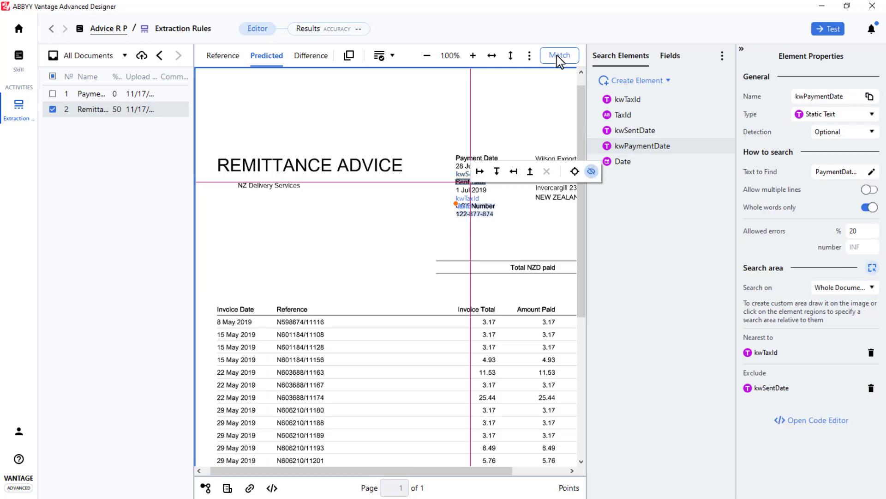
{"action": "left_click", "coordinate": [559, 55]}
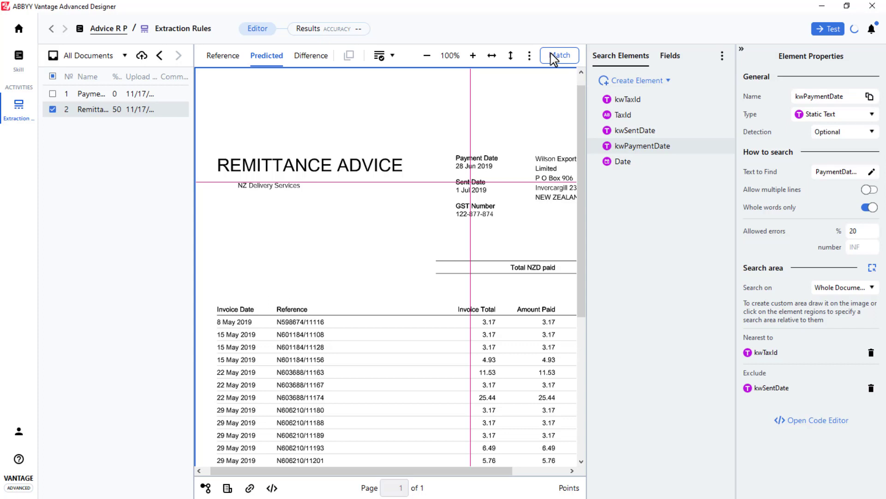
{"action": "left_click", "coordinate": [560, 55]}
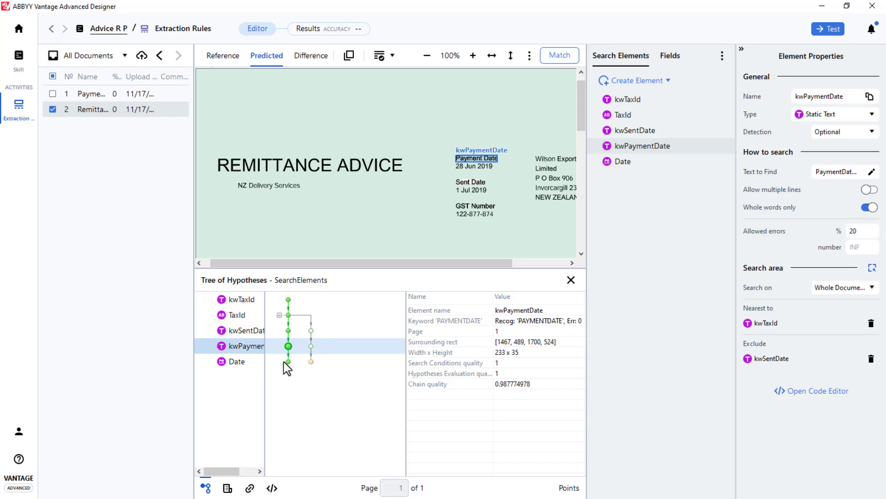
{"action": "left_click", "coordinate": [236, 361]}
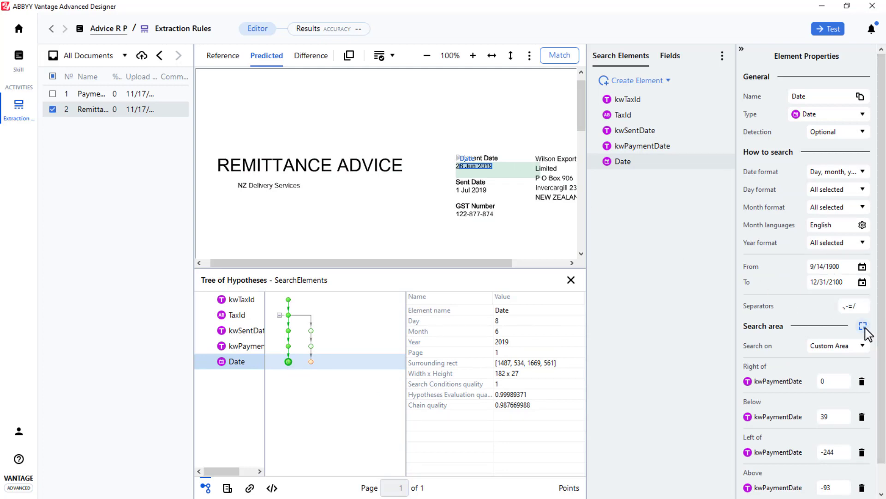
Step: Extend Date's search area to -70 right of kwPaymentDate and rematch the remittance advice
{"action": "left_click", "coordinate": [862, 326]}
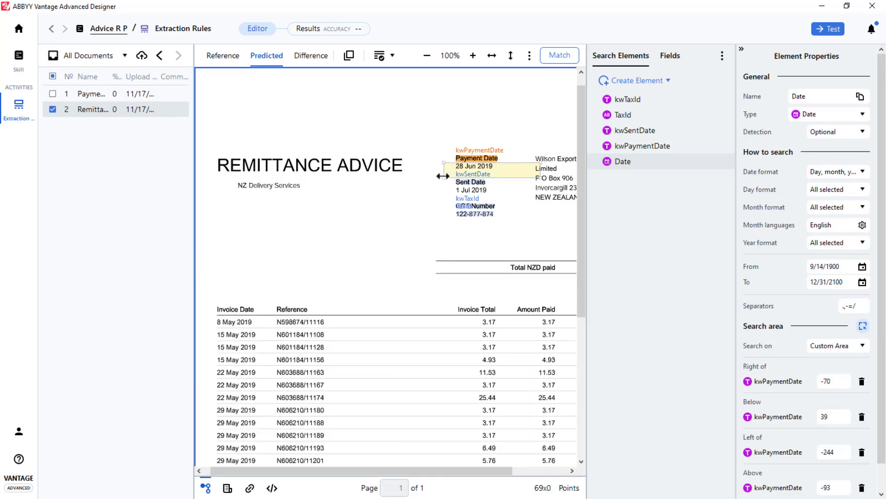
{"action": "left_click", "coordinate": [476, 164]}
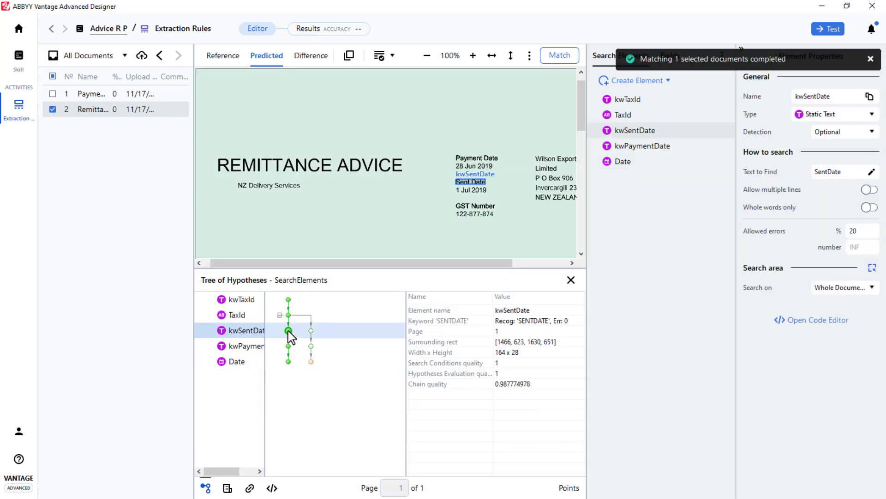
{"action": "left_click", "coordinate": [246, 345]}
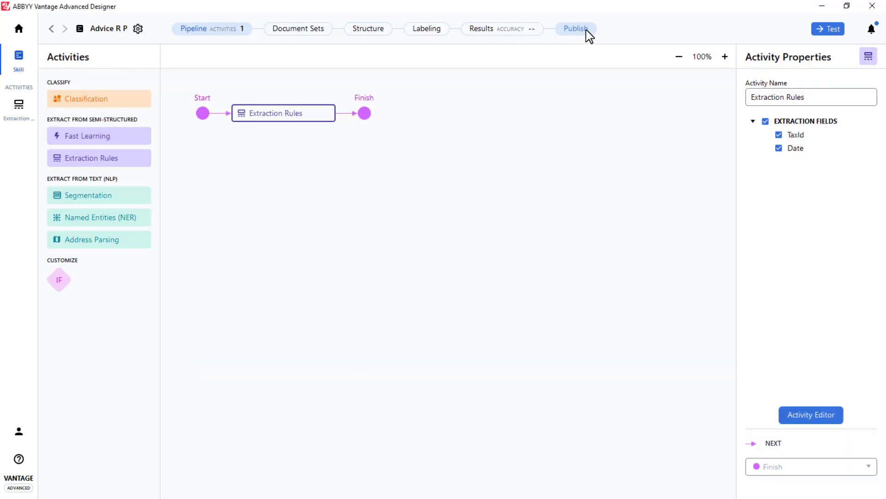
Step: Publish the skill as 'Advice R P' version 1.0
{"action": "left_click", "coordinate": [575, 29]}
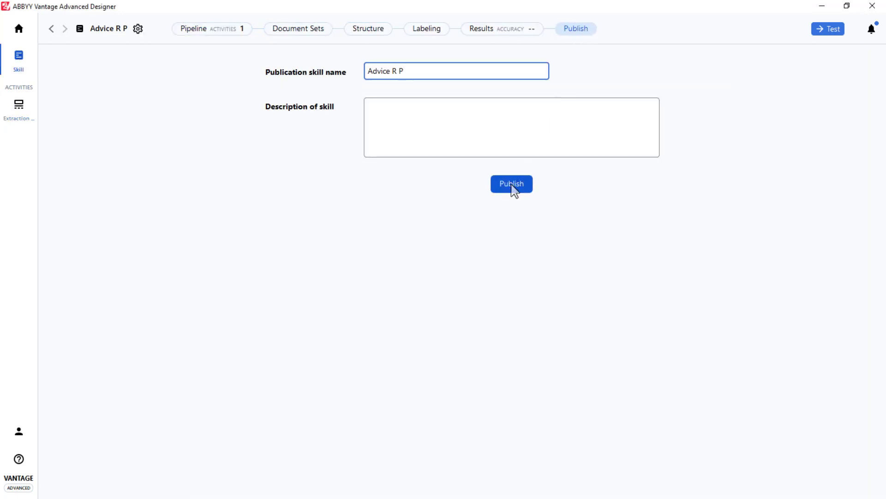
{"action": "left_click", "coordinate": [511, 183]}
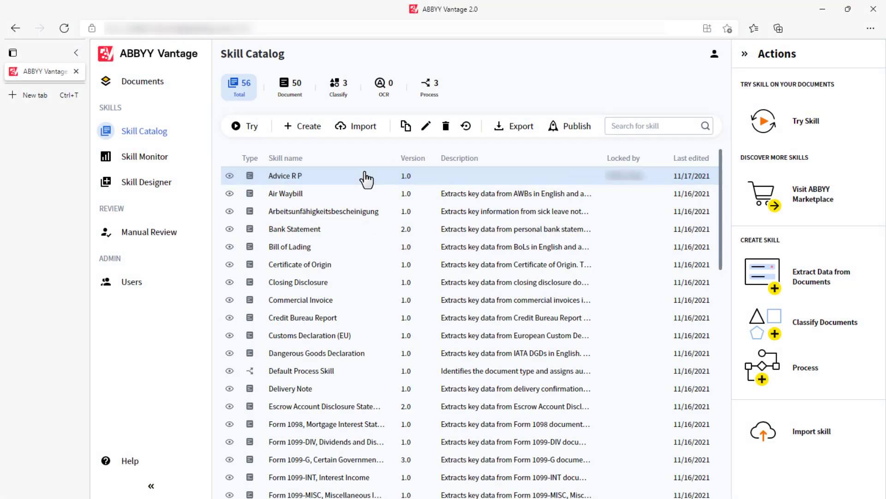
Step: Try Advice R P on both the payment and remittance advice PDFs and view the extracted TaxId and Date fields
{"action": "left_click", "coordinate": [244, 126]}
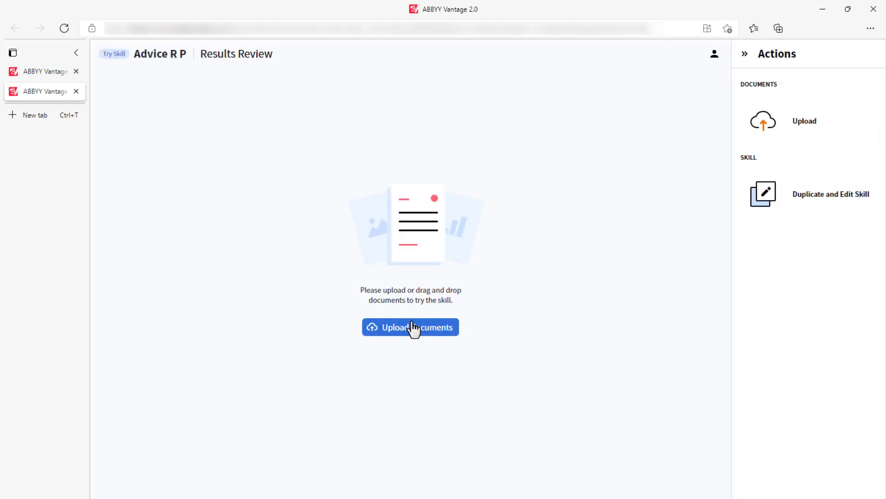
{"action": "left_click", "coordinate": [410, 327]}
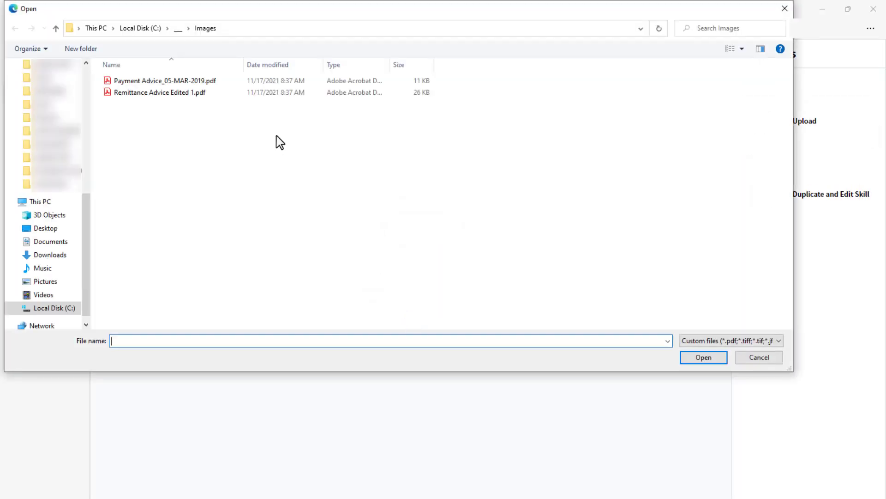
{"action": "left_click", "coordinate": [160, 92]}
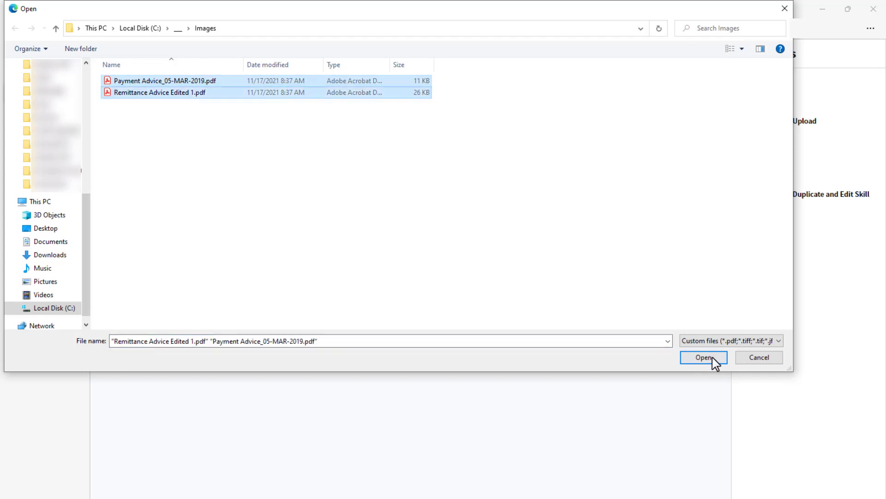
{"action": "left_click", "coordinate": [704, 356]}
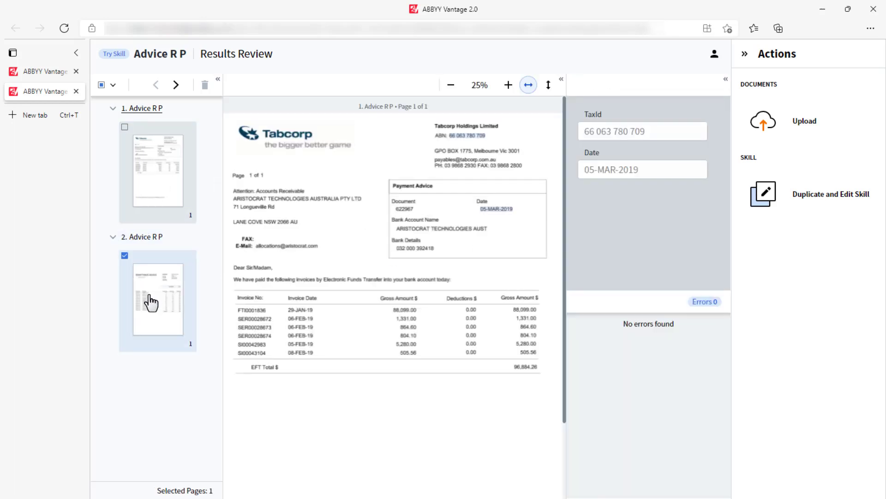
{"action": "left_click", "coordinate": [158, 299]}
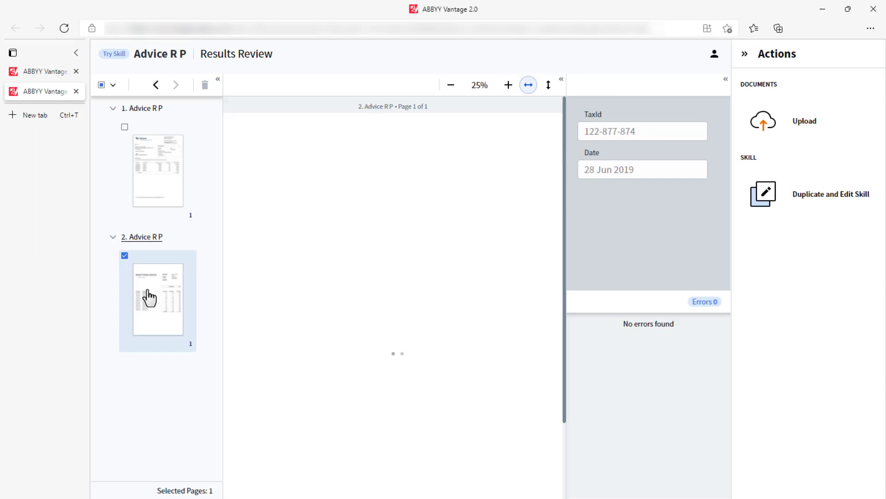